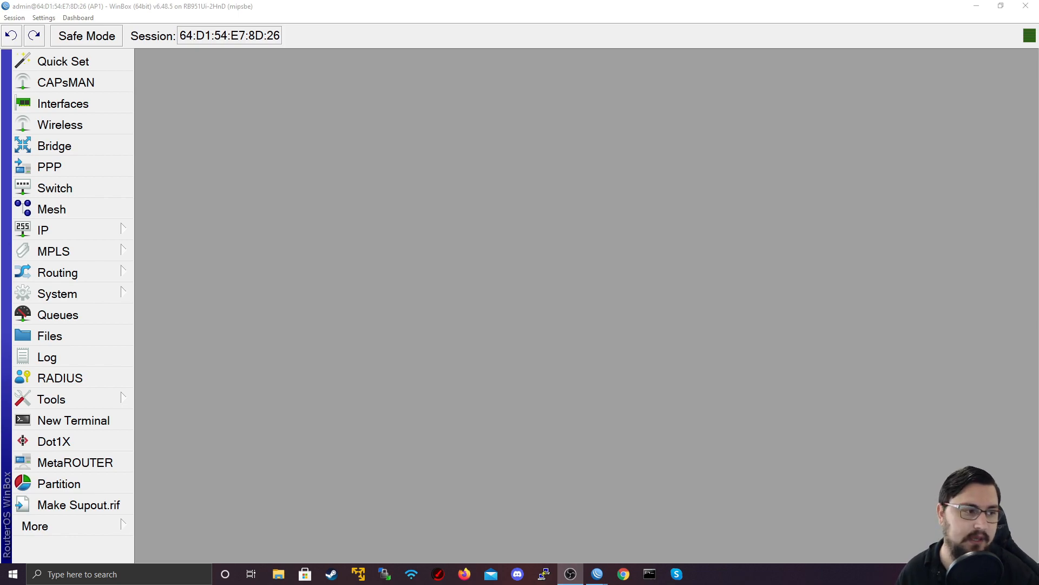
mouse_move(921, 301)
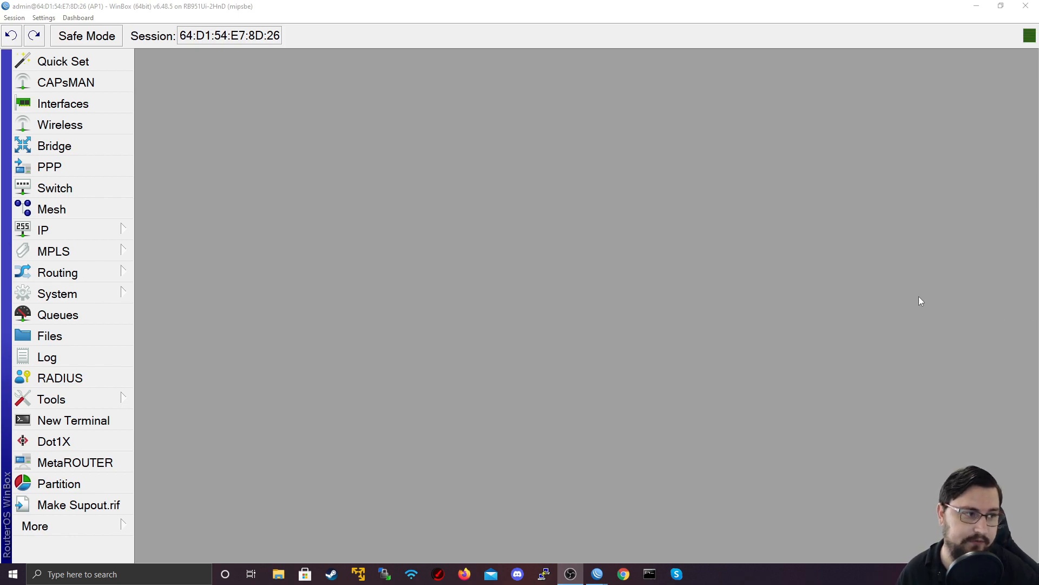
Step: View wlan1's Wireless settings and its Security Profile list, which shows only default
click(60, 125)
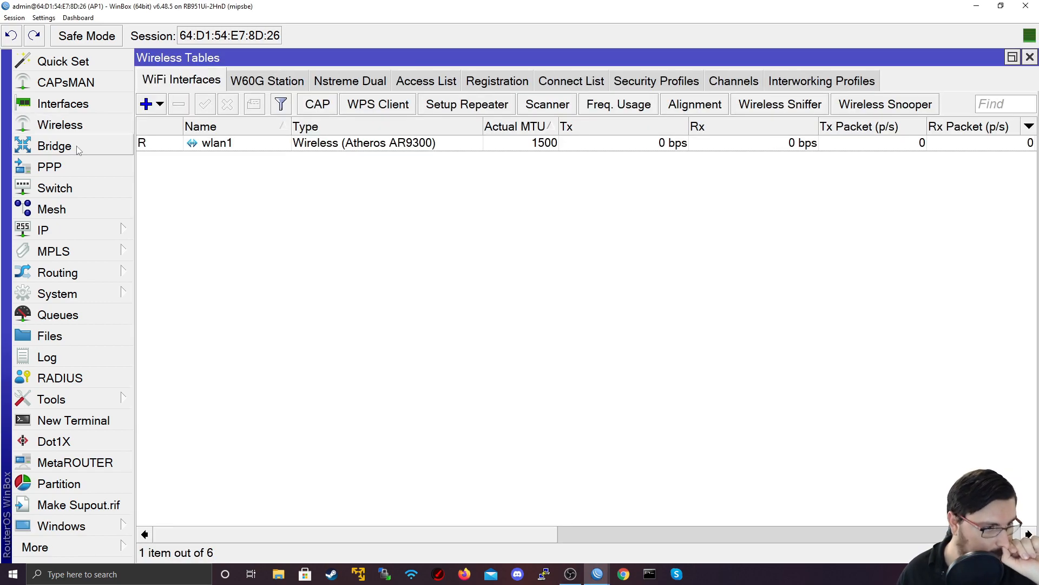
mouse_move(196, 193)
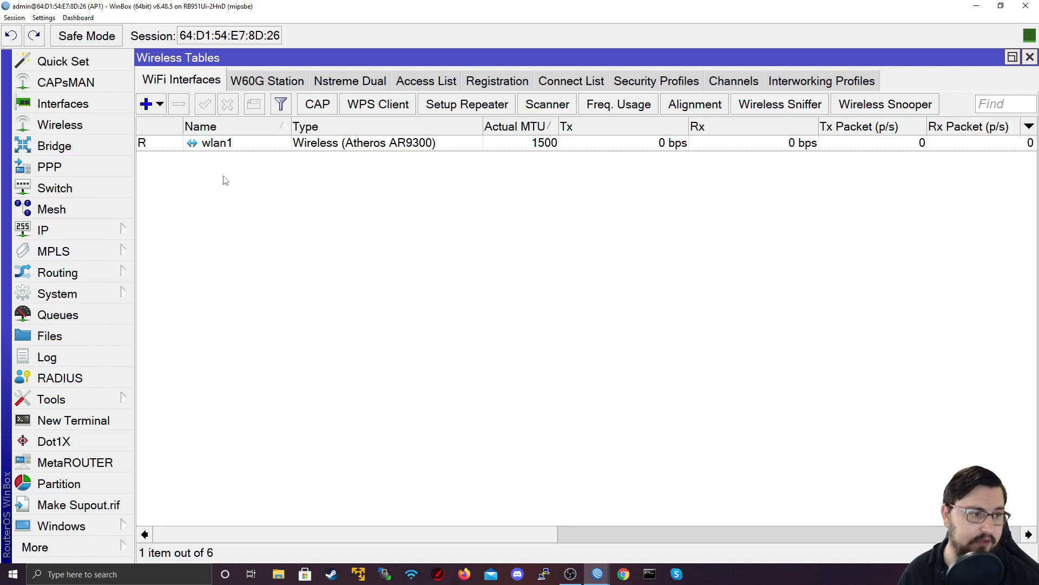
double_click(215, 143)
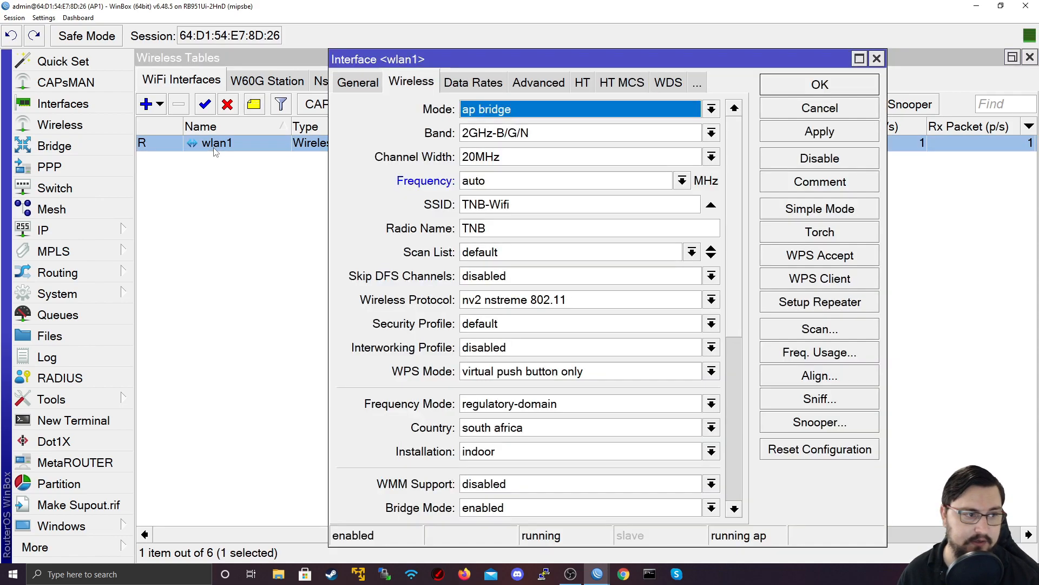
click(684, 180)
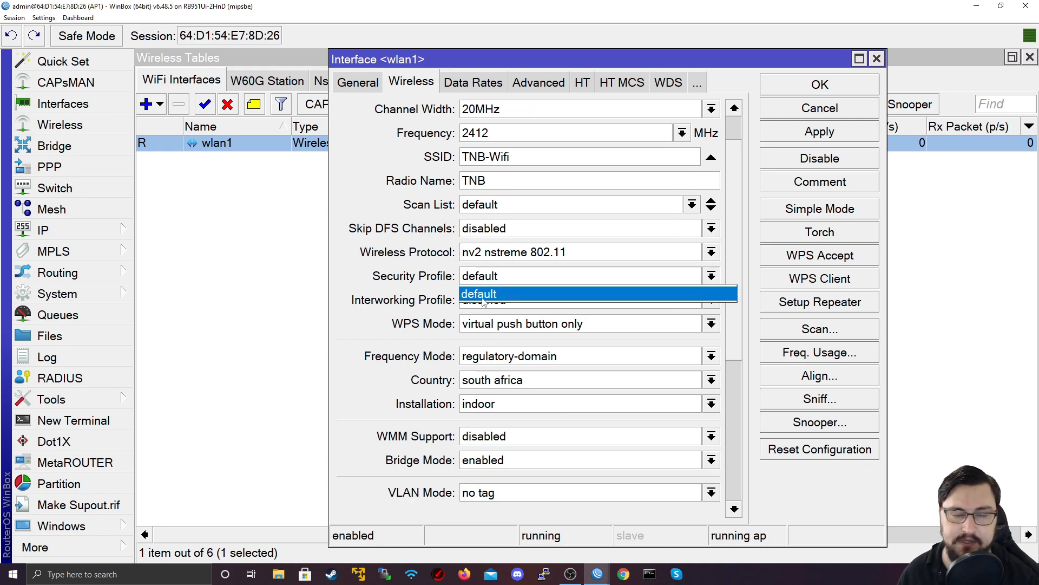
mouse_move(518, 274)
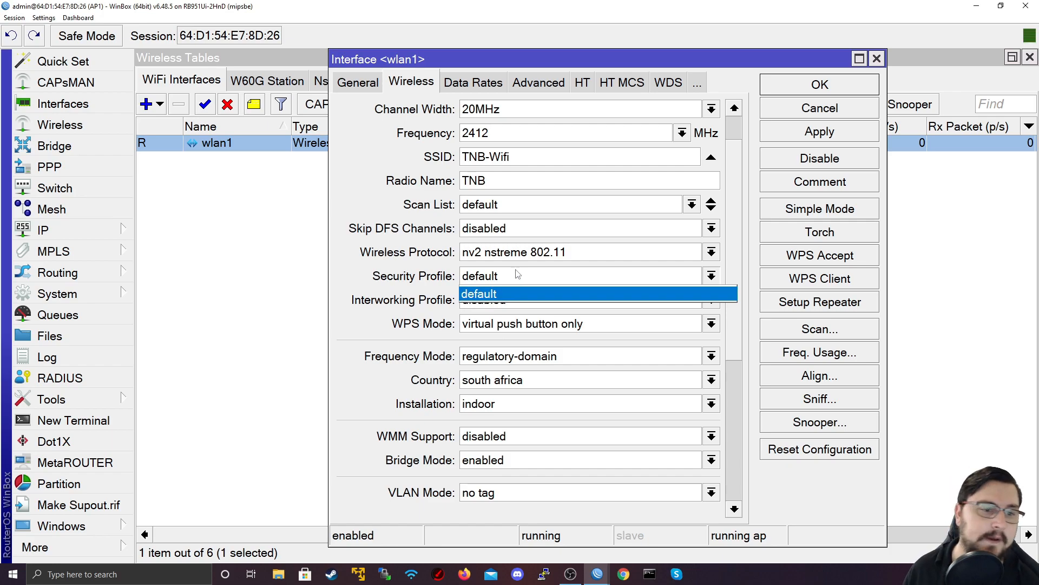
mouse_move(608, 294)
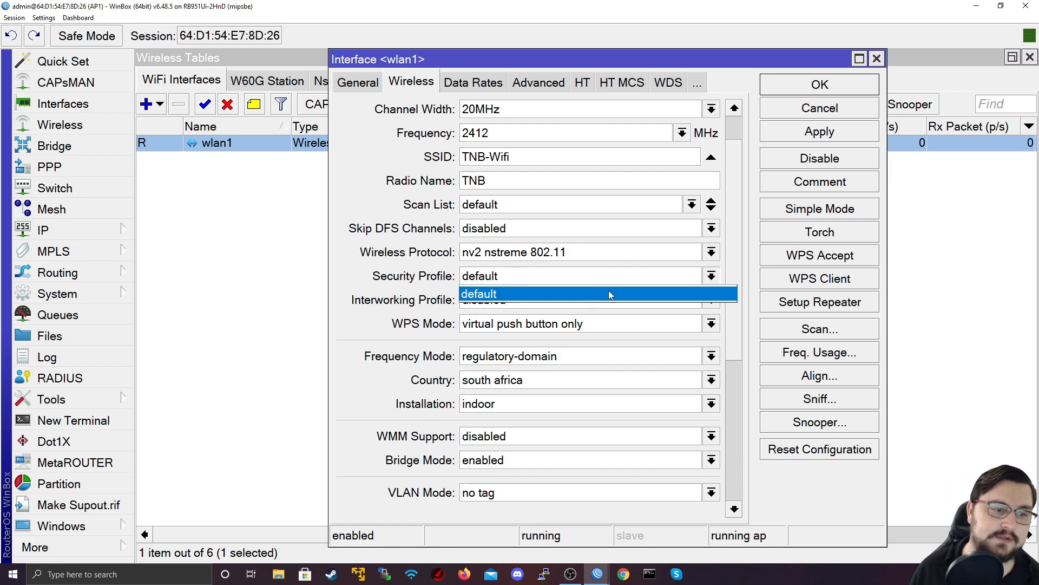
mouse_move(398, 137)
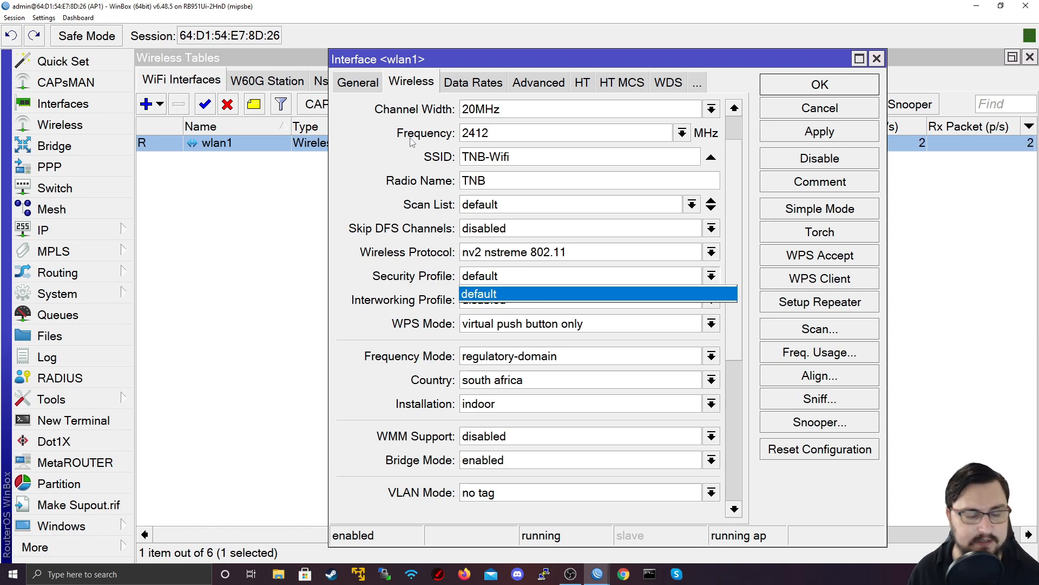
mouse_move(613, 248)
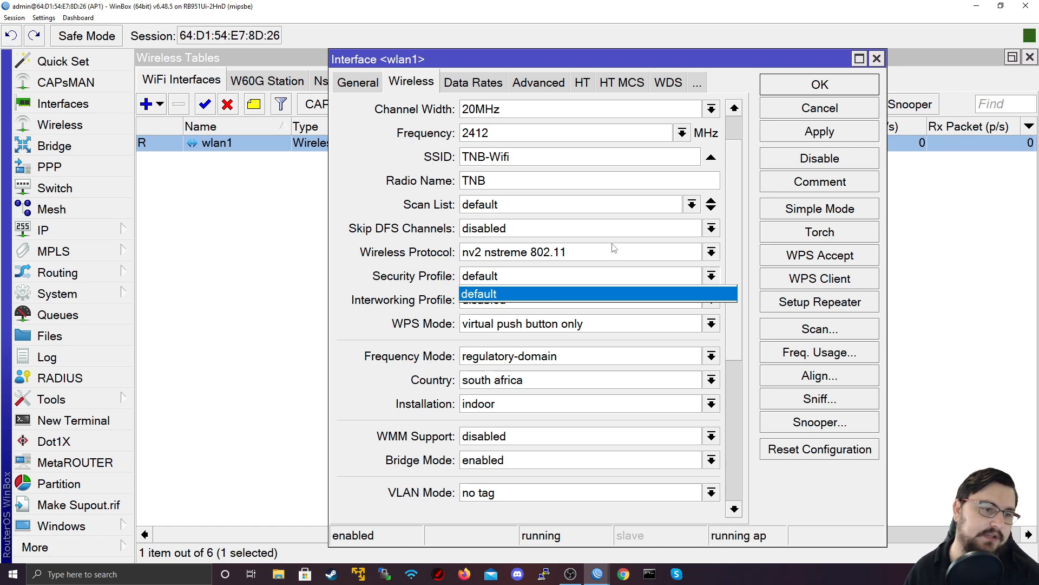
mouse_move(622, 305)
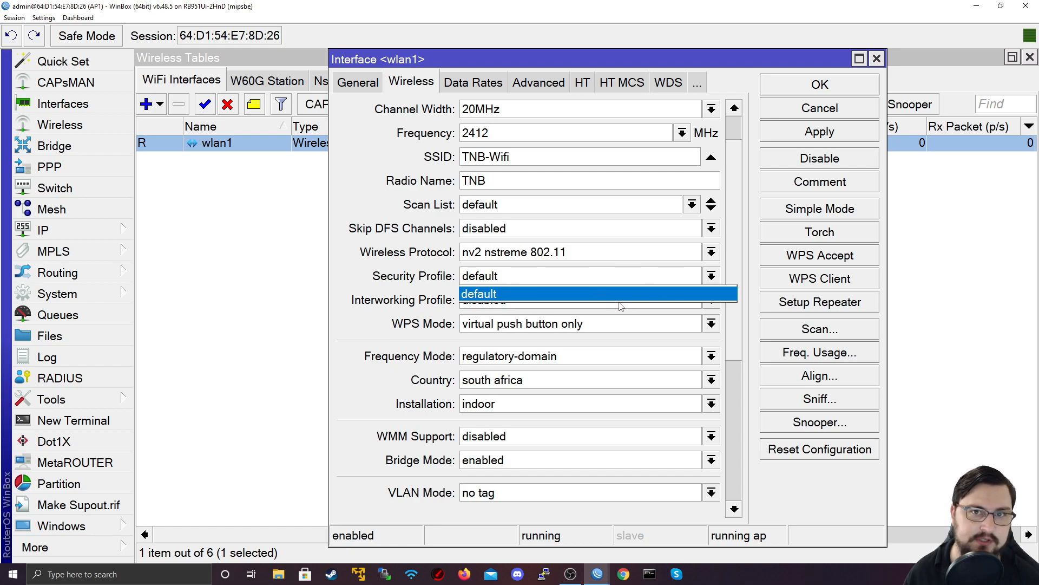
mouse_move(794, 252)
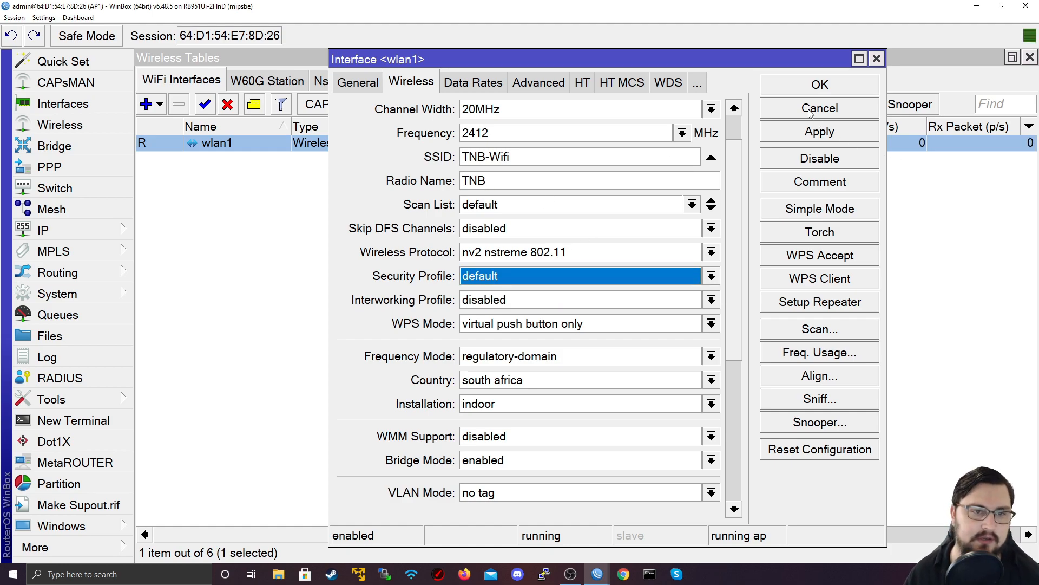
Step: Cancel the wlan1 dialog and enable WPA PSK in the default security profile
click(820, 108)
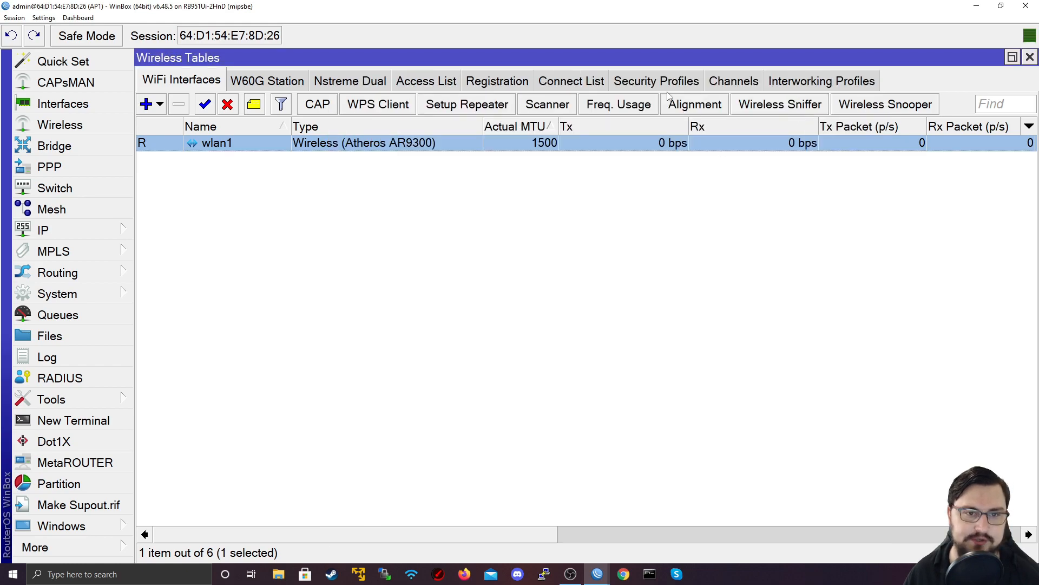
click(655, 82)
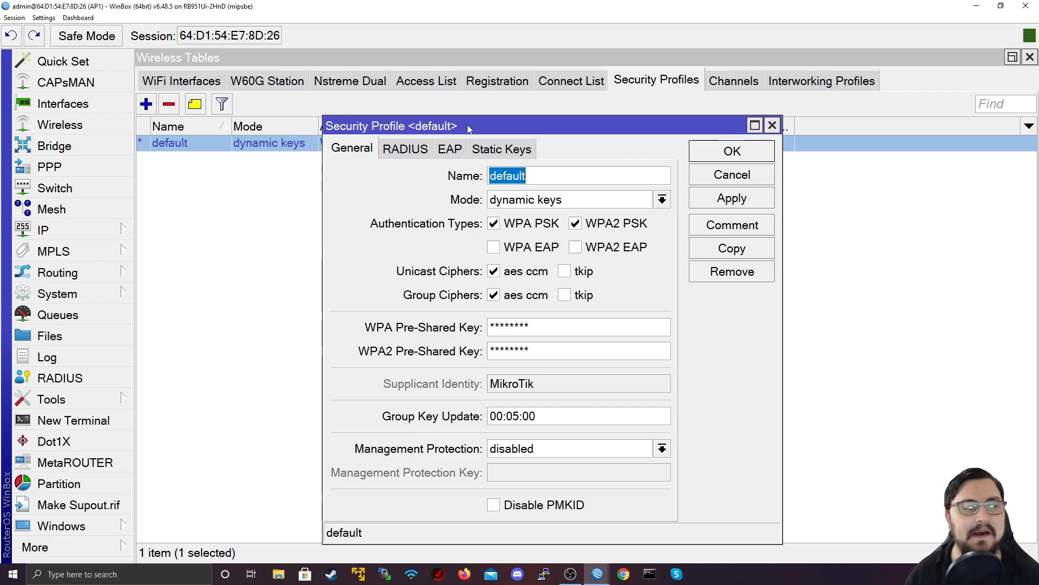
mouse_move(632, 229)
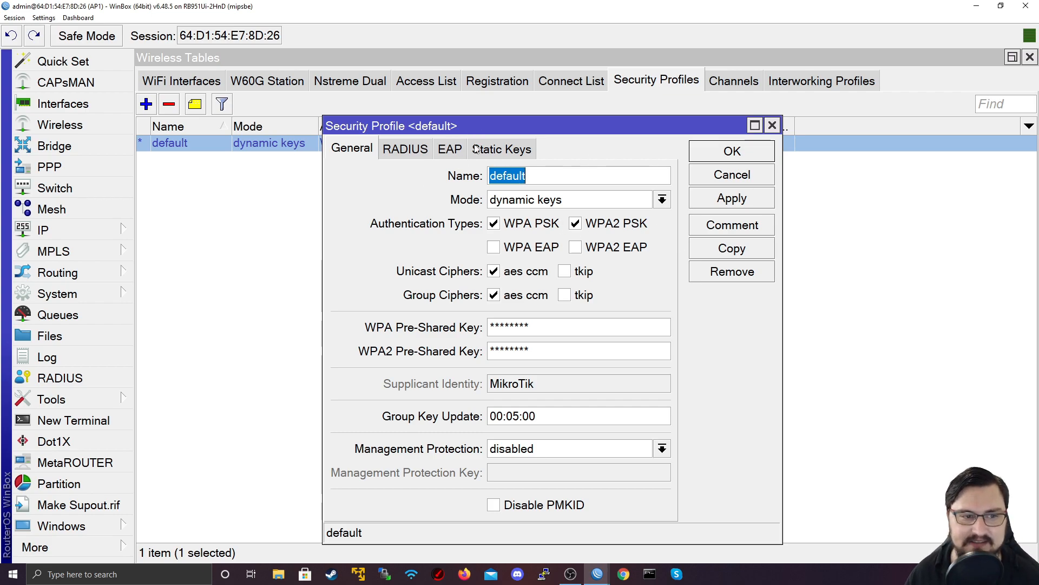
mouse_move(334, 146)
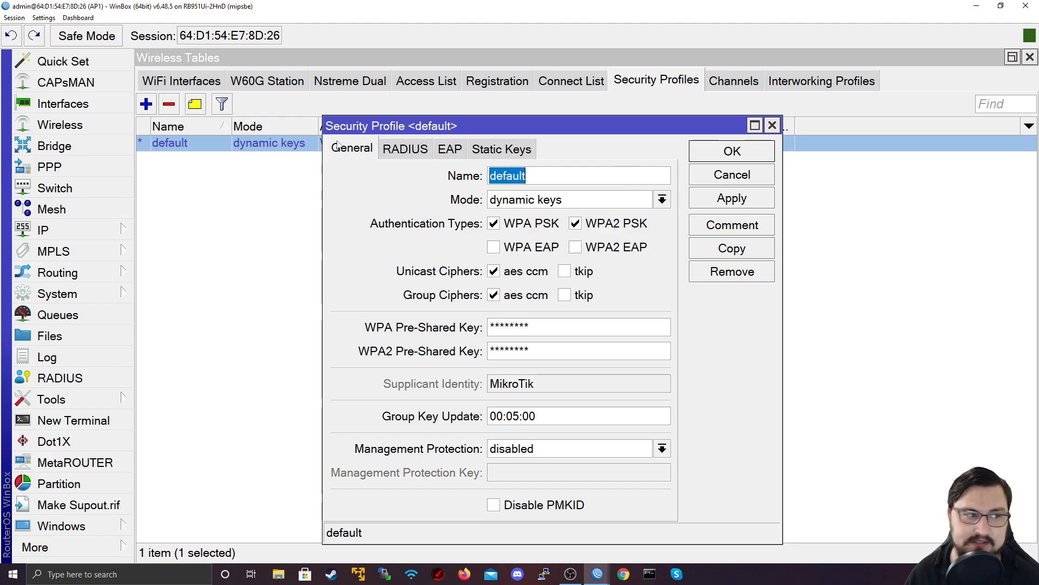
mouse_move(156, 66)
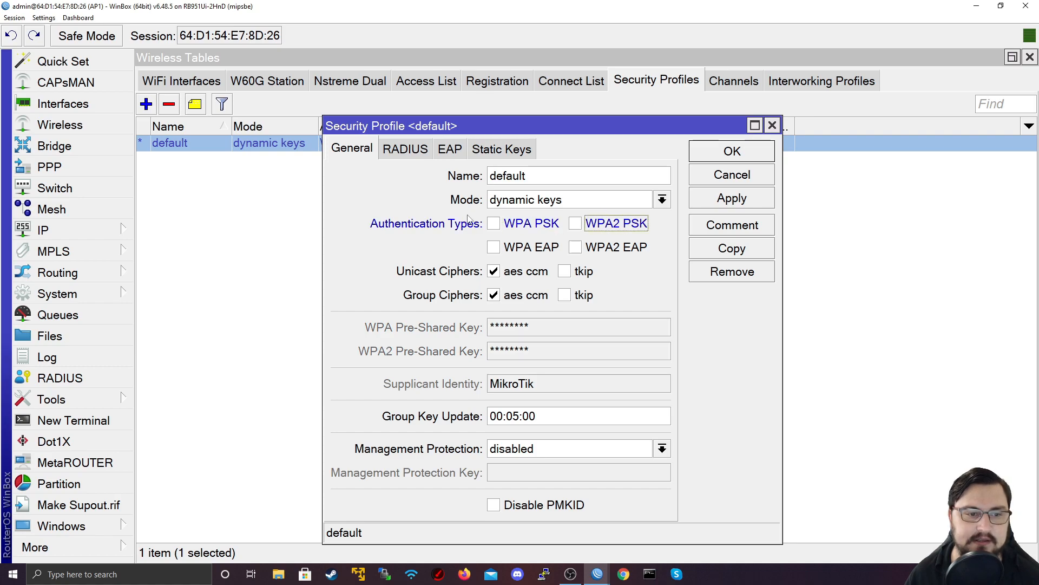
click(494, 223)
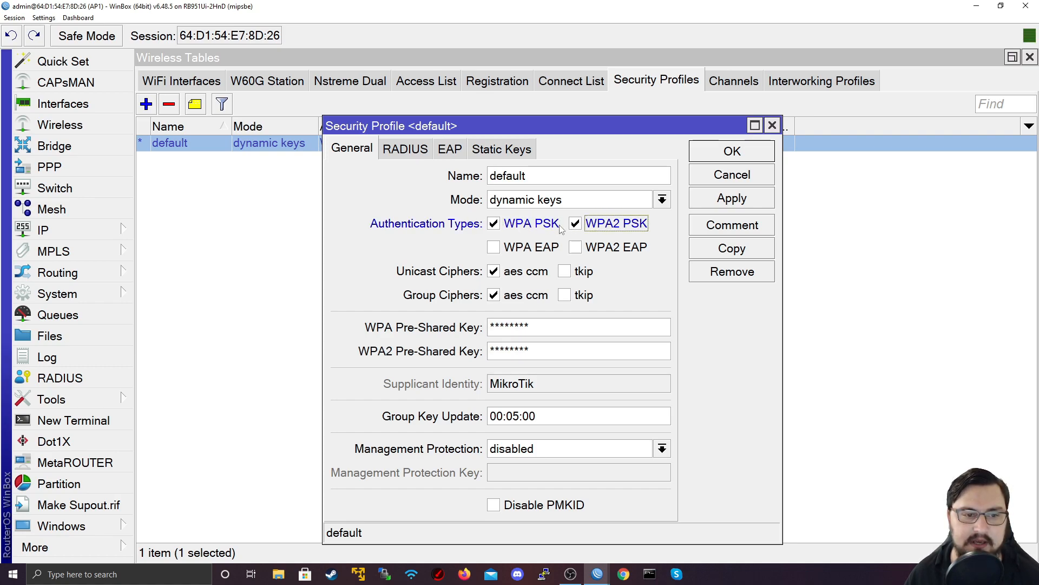
mouse_move(531, 225)
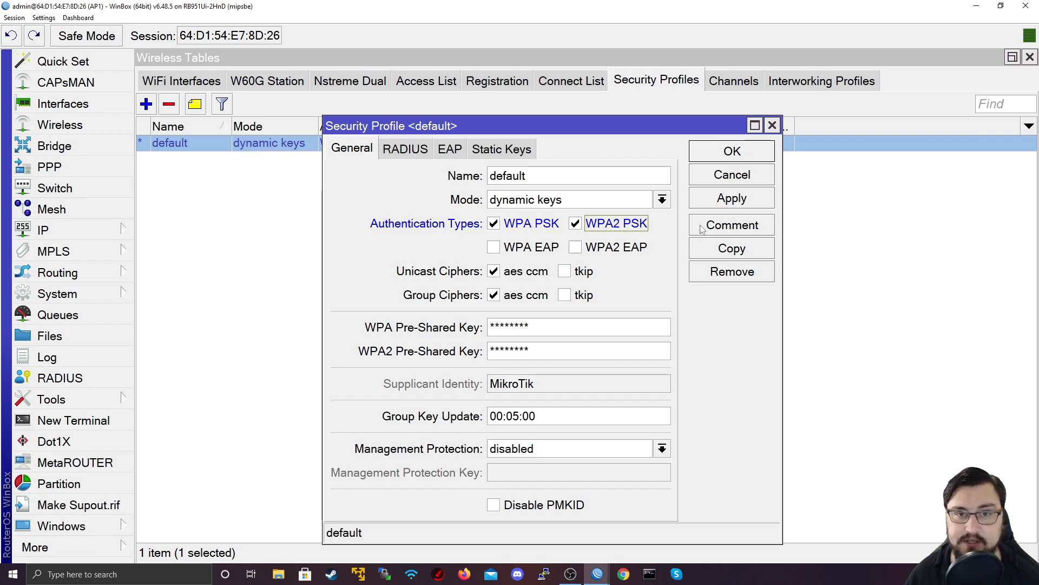
Step: Toggle WPA2 PSK and WPA2 EAP, review the EAP settings, and return to General
click(493, 223)
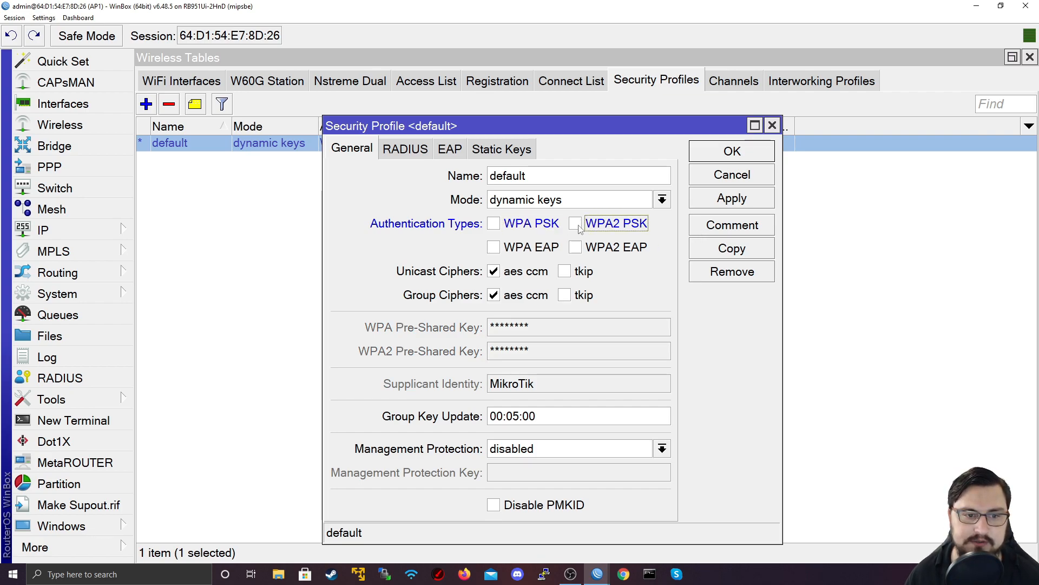
click(575, 247)
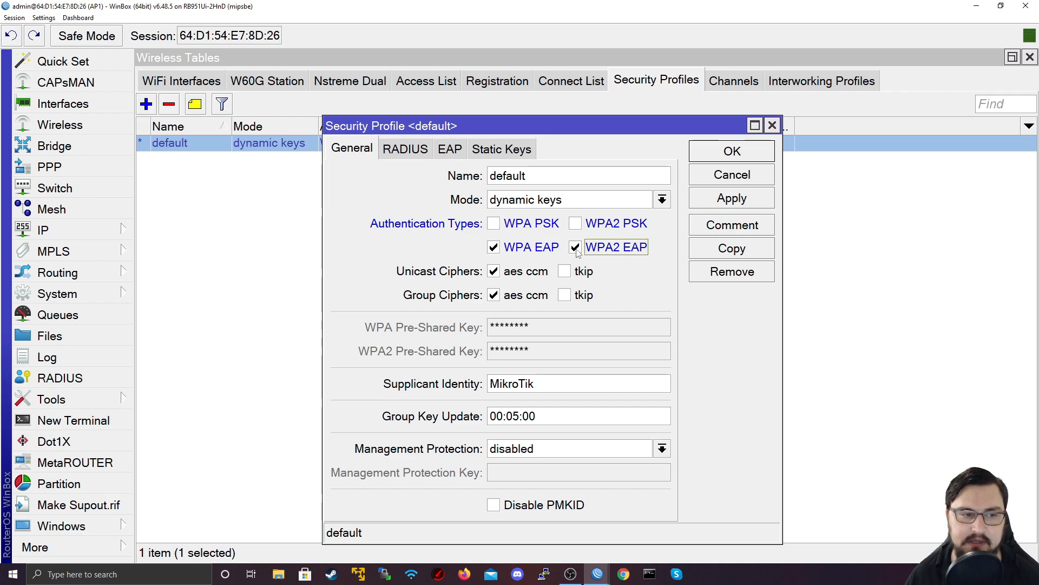
click(449, 148)
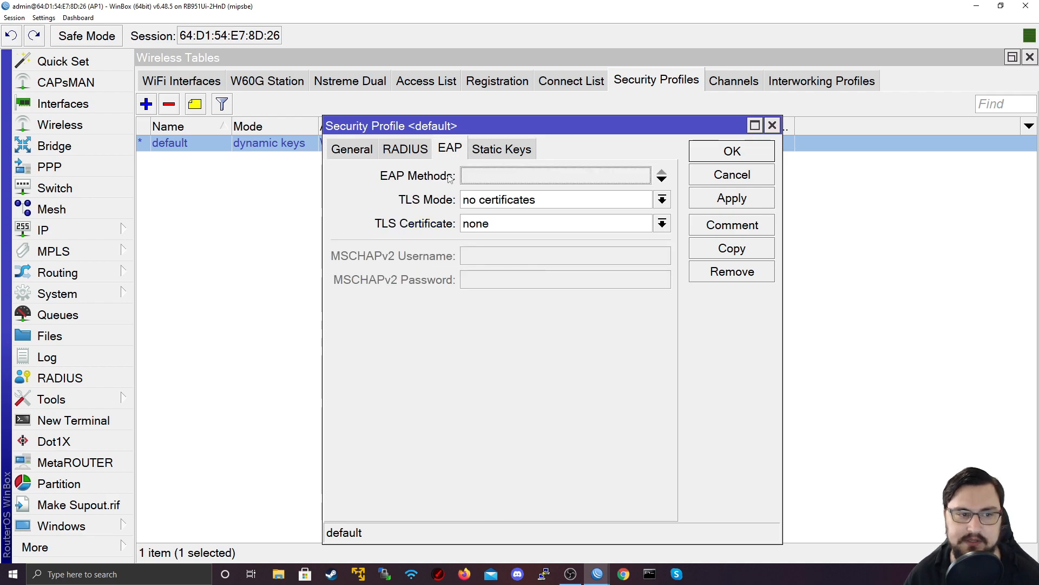
mouse_move(483, 211)
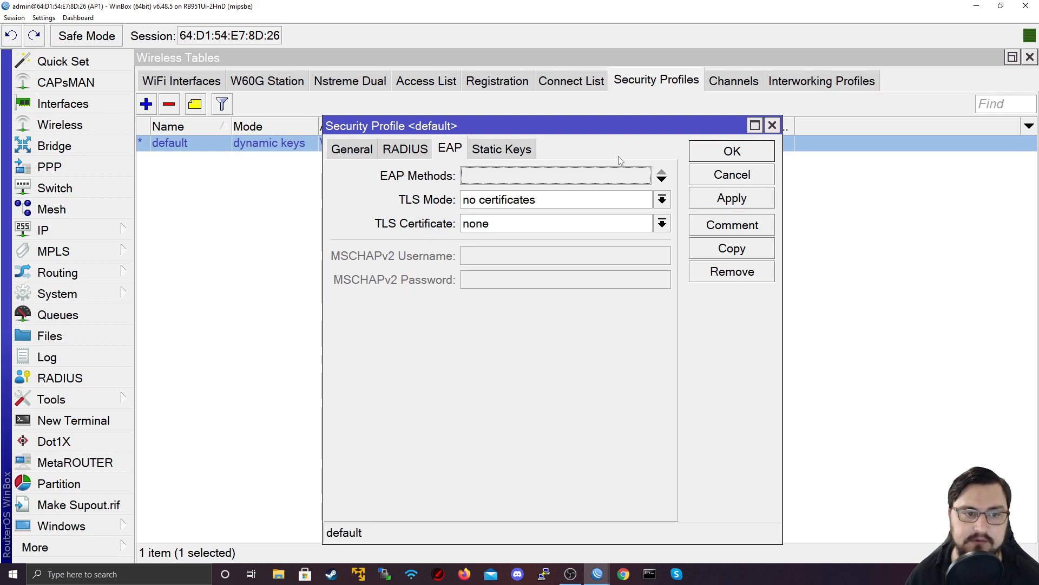
mouse_move(505, 162)
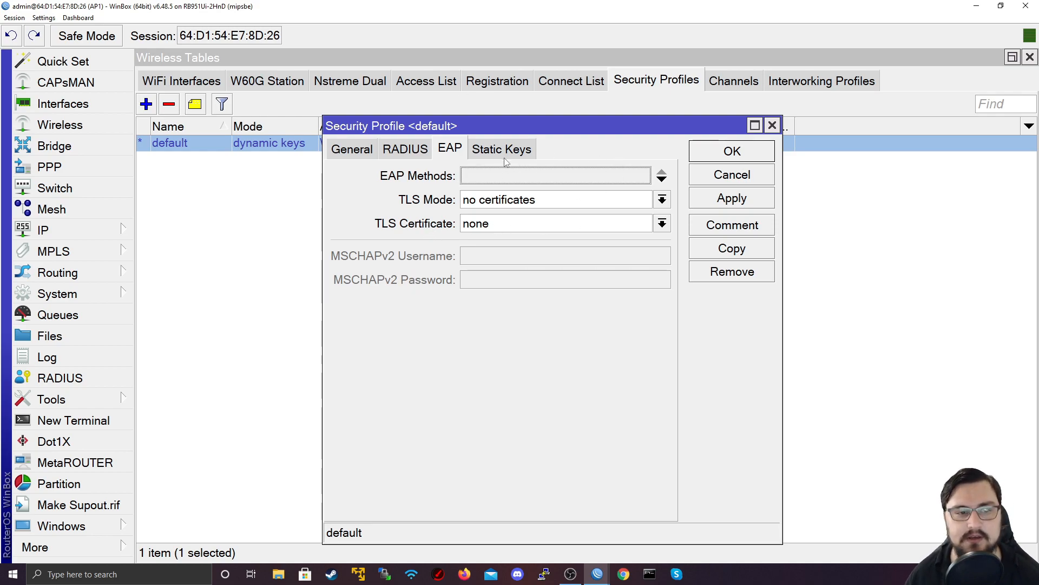
mouse_move(534, 159)
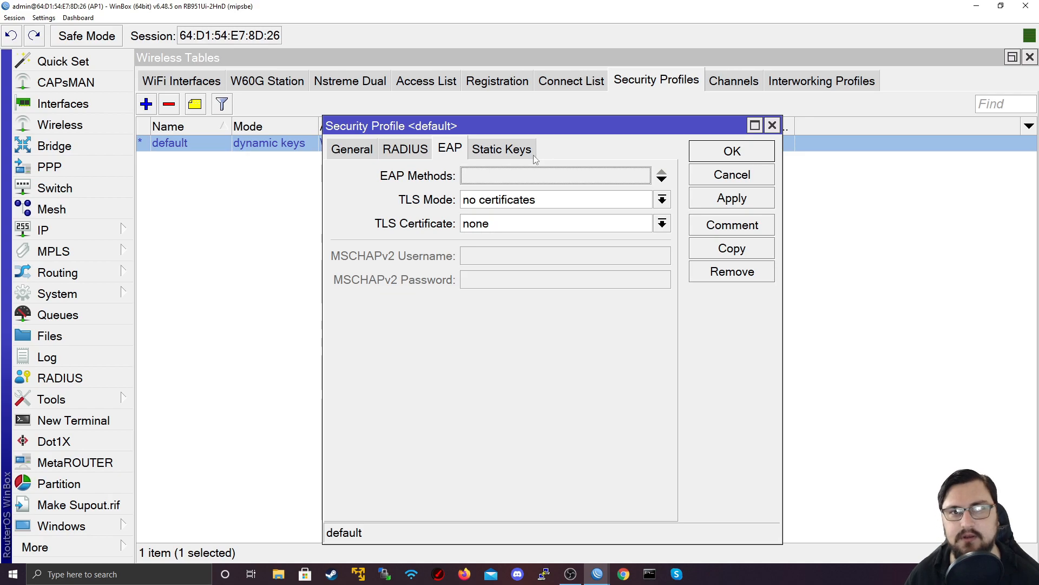
mouse_move(532, 162)
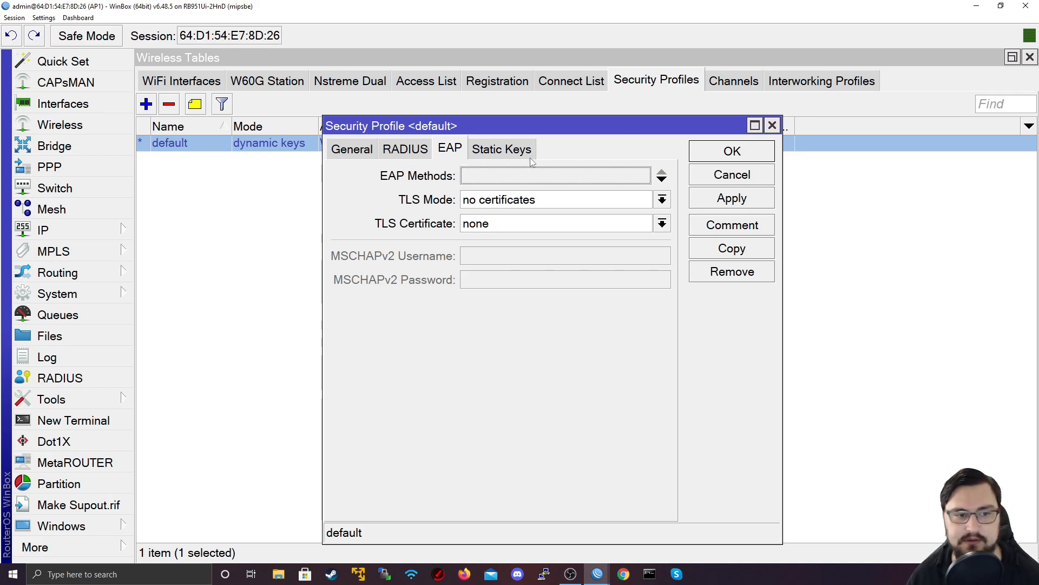
mouse_move(510, 212)
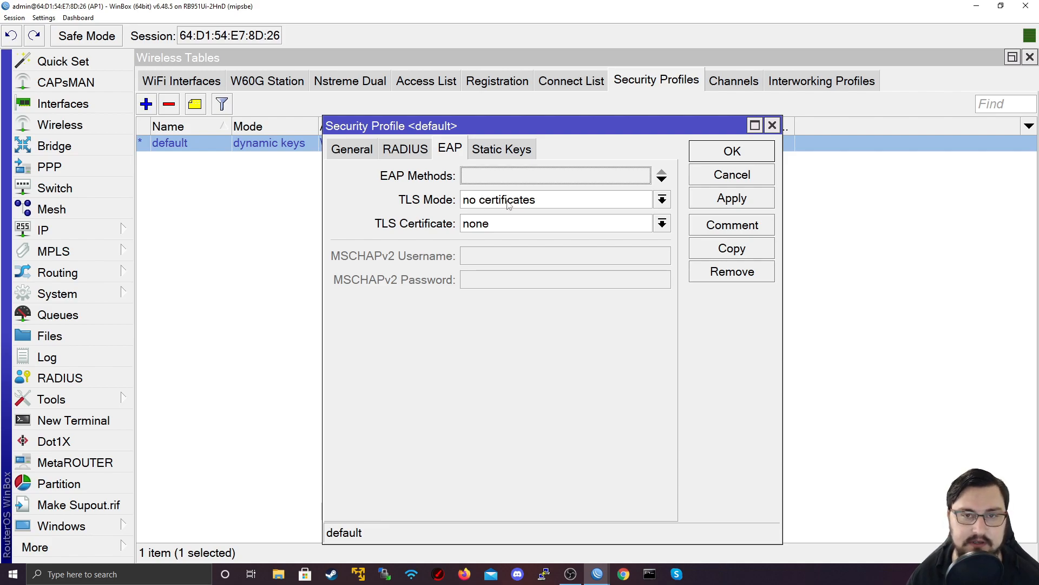
click(351, 148)
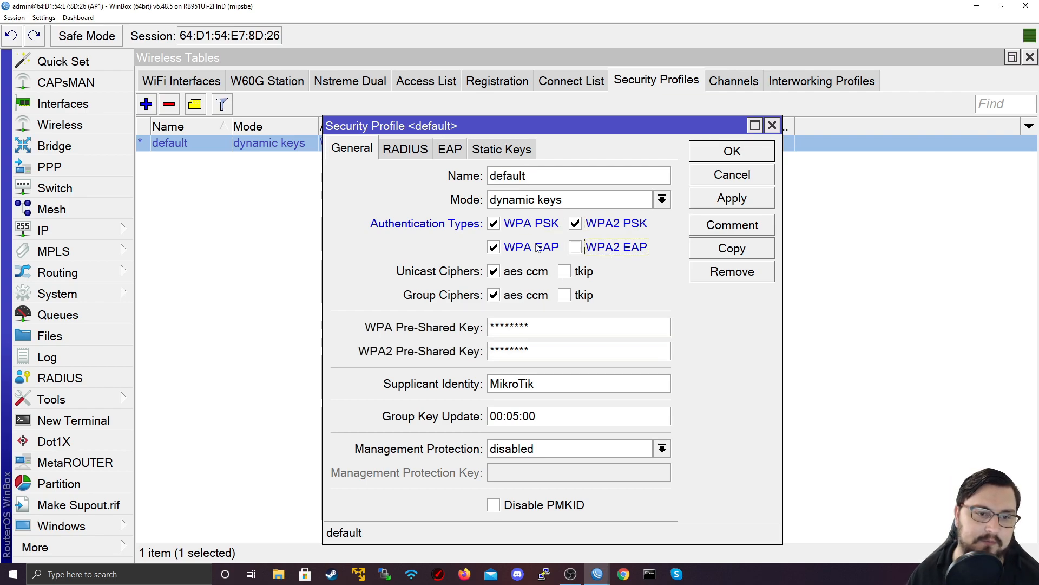
Step: Leave the default profile with WPA PSK and WPA2 PSK authentication only, EAP off
click(494, 247)
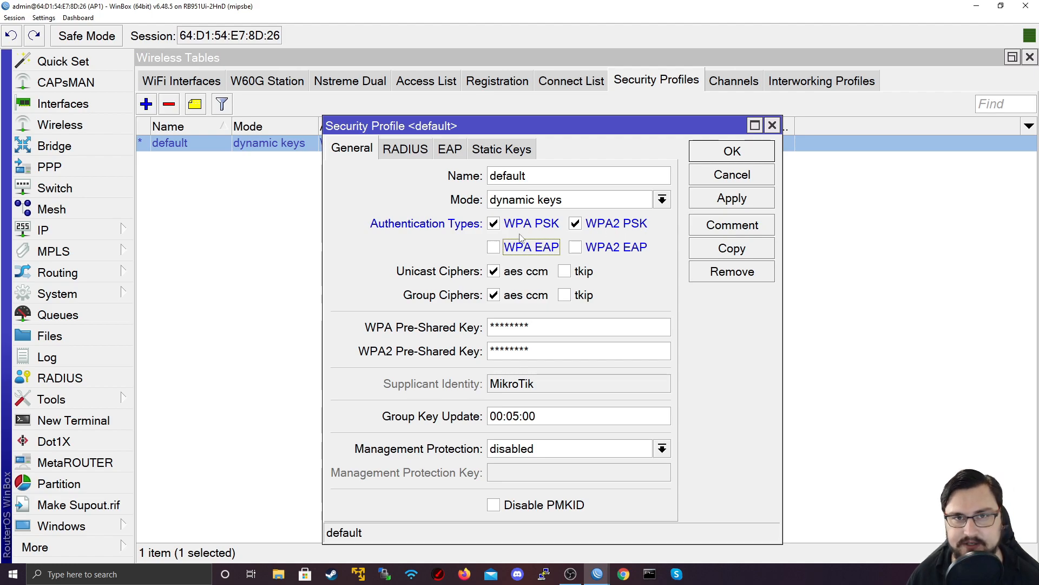
mouse_move(586, 241)
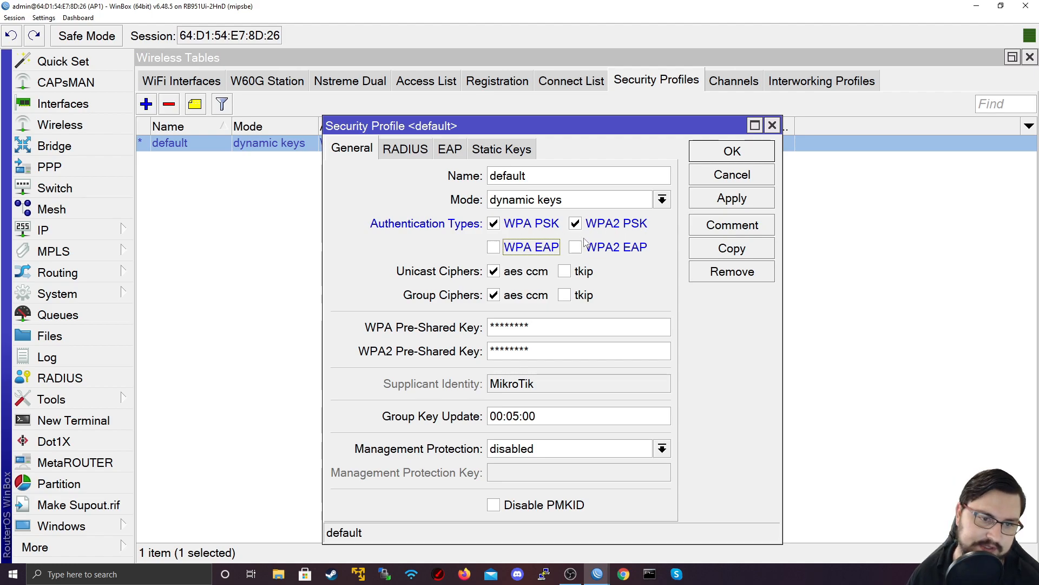
mouse_move(669, 250)
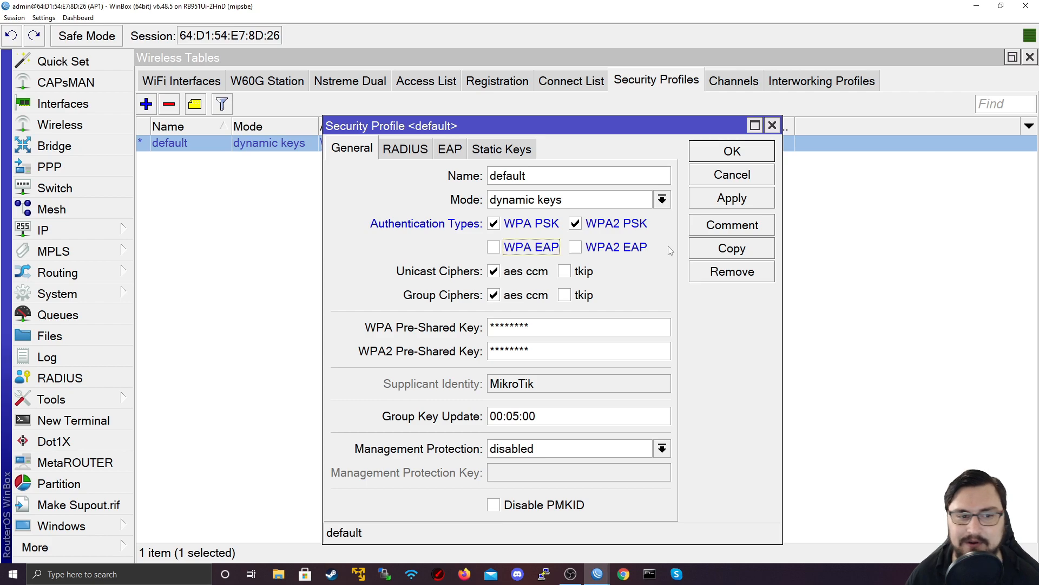
mouse_move(670, 251)
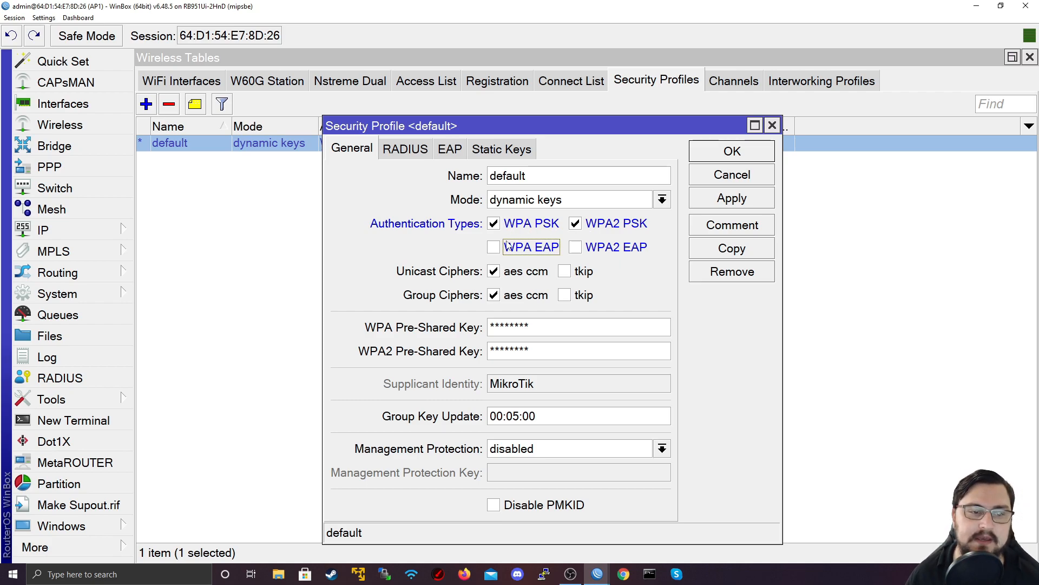
mouse_move(513, 228)
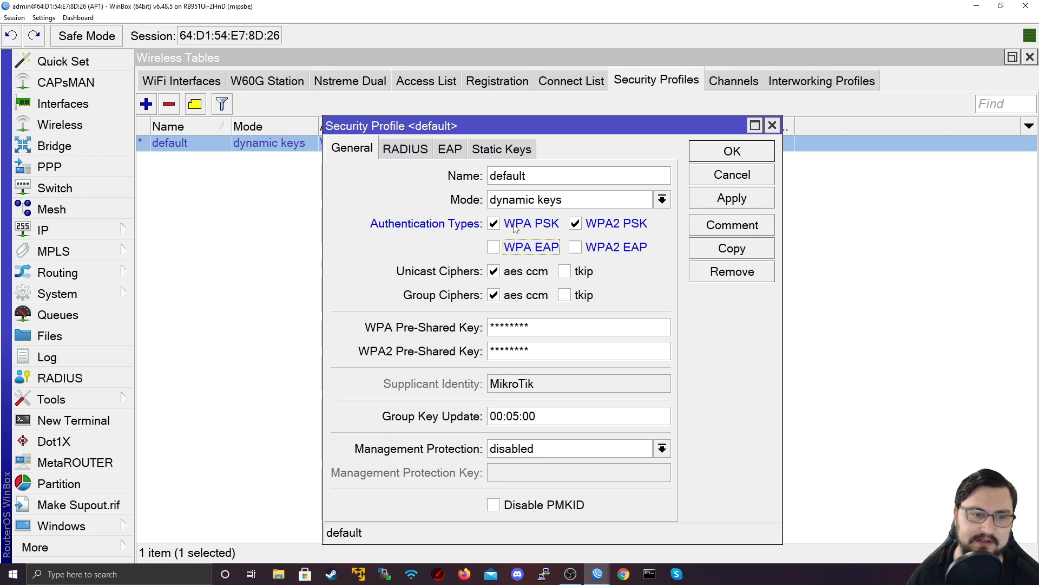
mouse_move(605, 244)
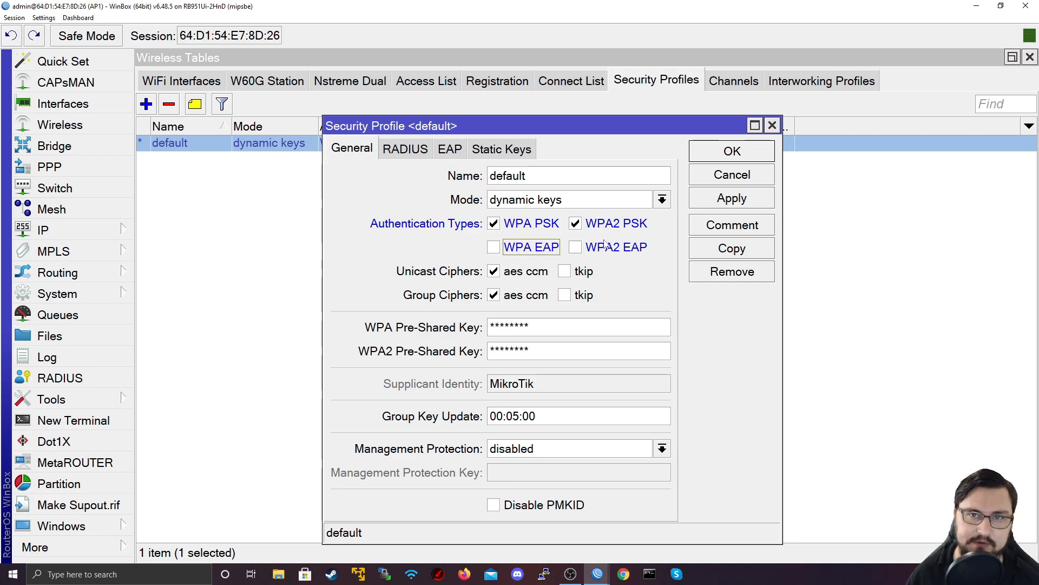
mouse_move(583, 235)
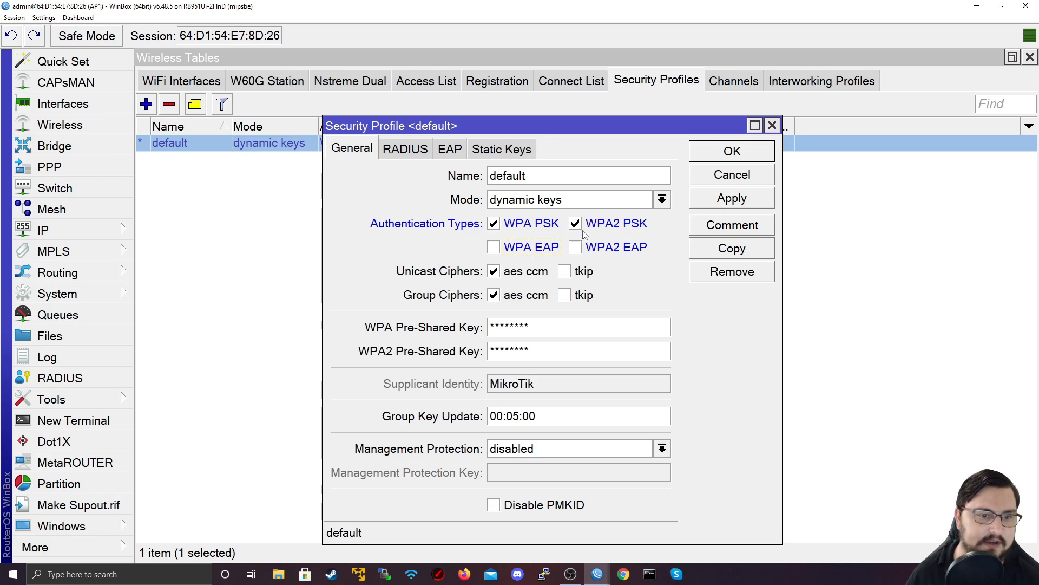
mouse_move(596, 216)
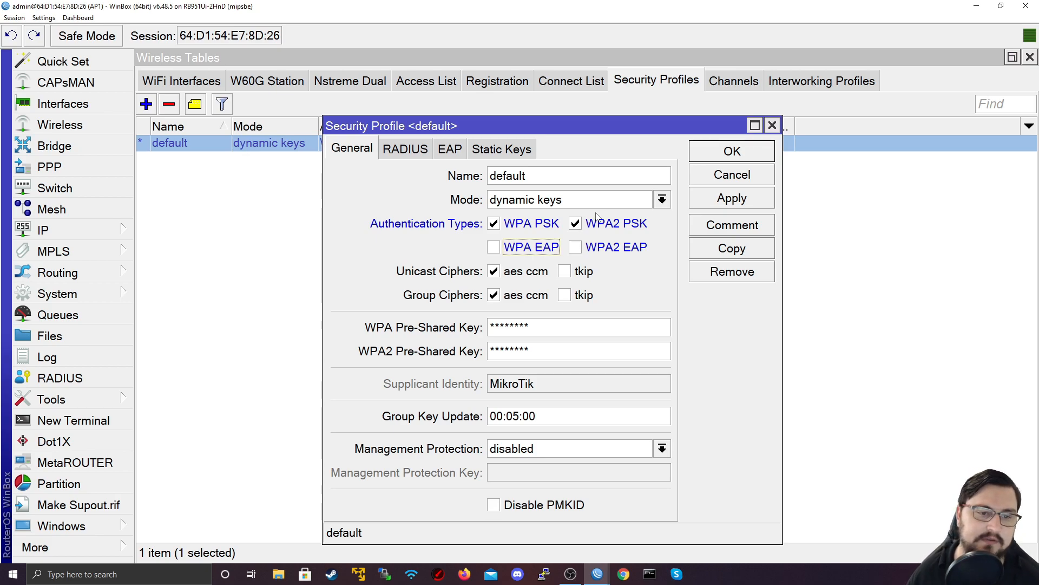
mouse_move(580, 229)
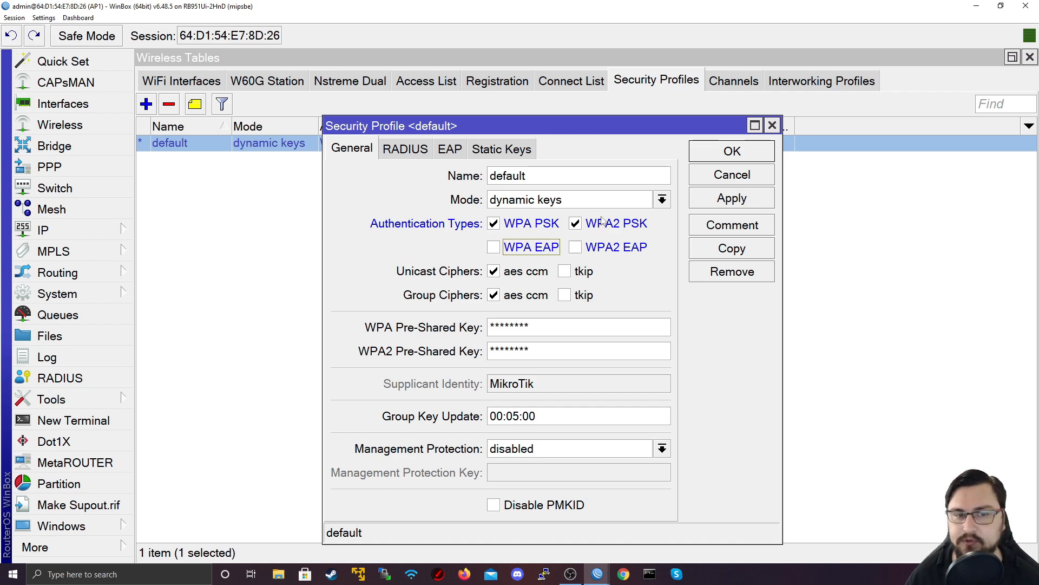
mouse_move(593, 257)
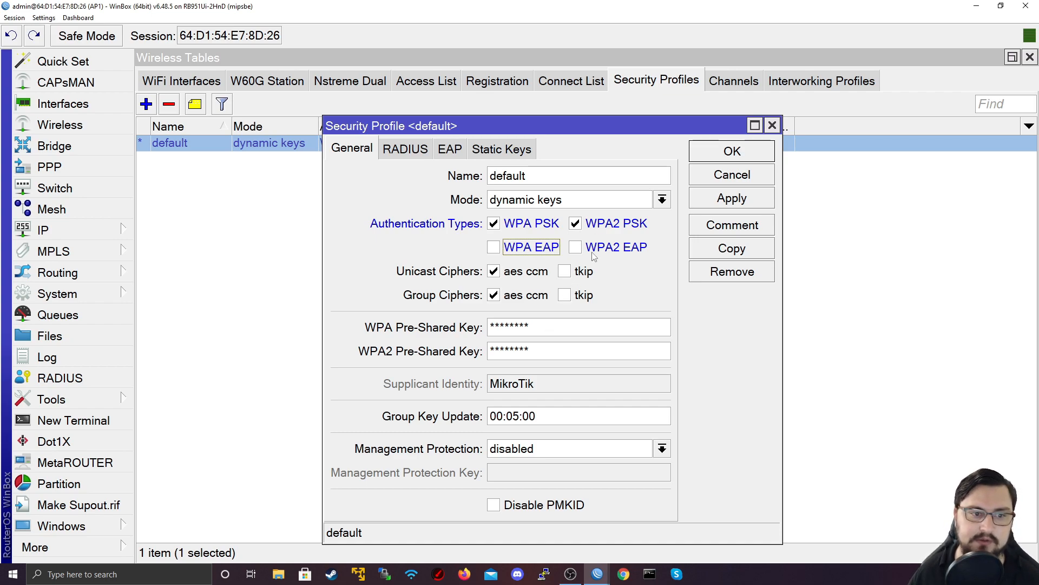
mouse_move(455, 225)
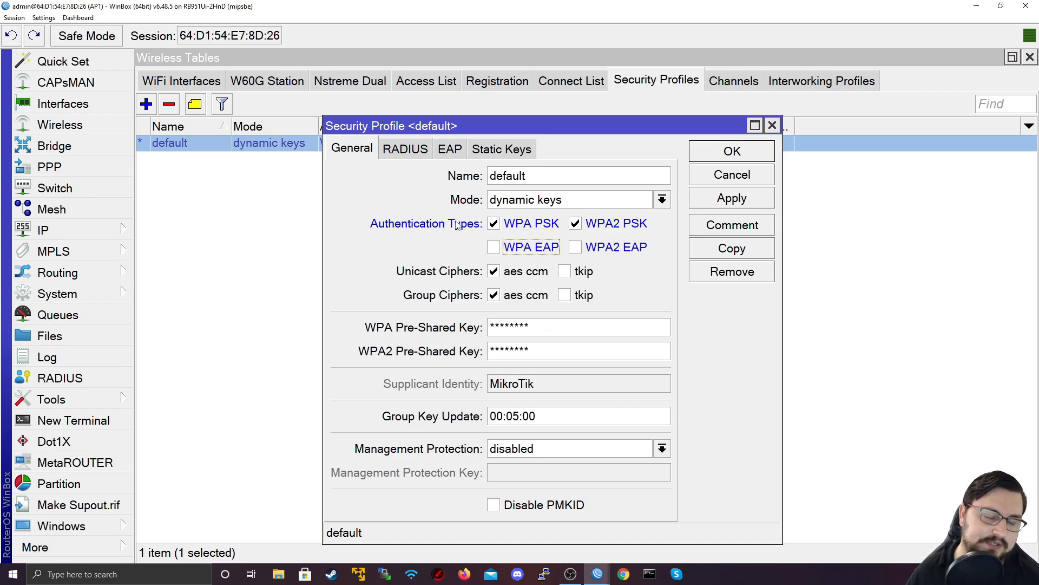
mouse_move(530, 230)
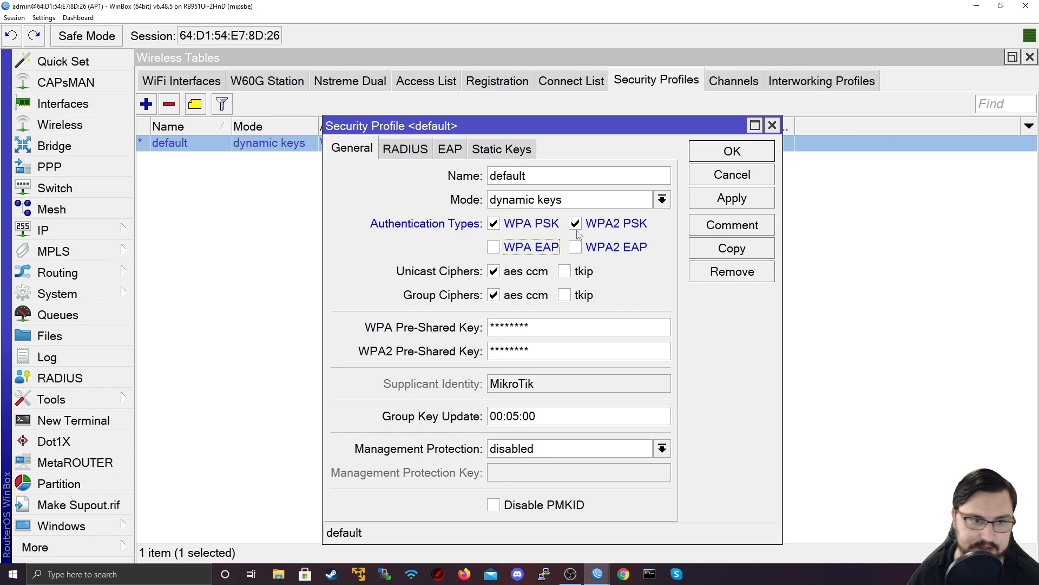
mouse_move(521, 222)
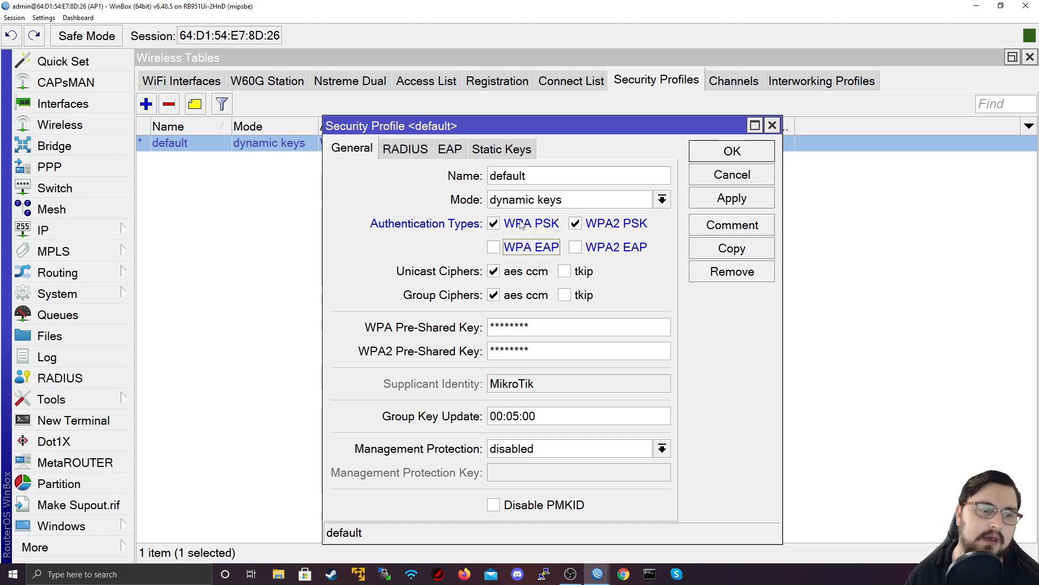
mouse_move(539, 229)
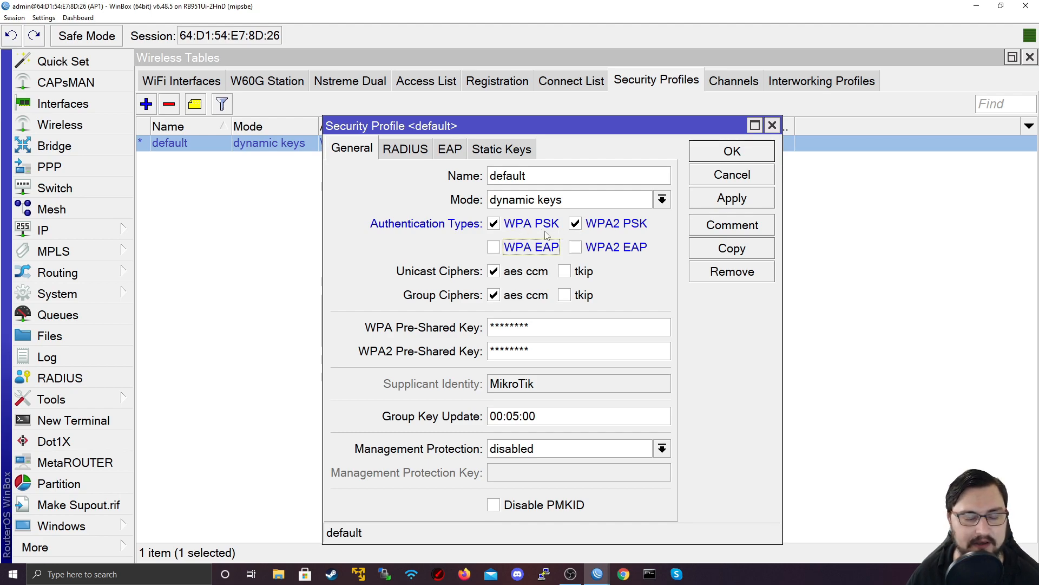
mouse_move(531, 220)
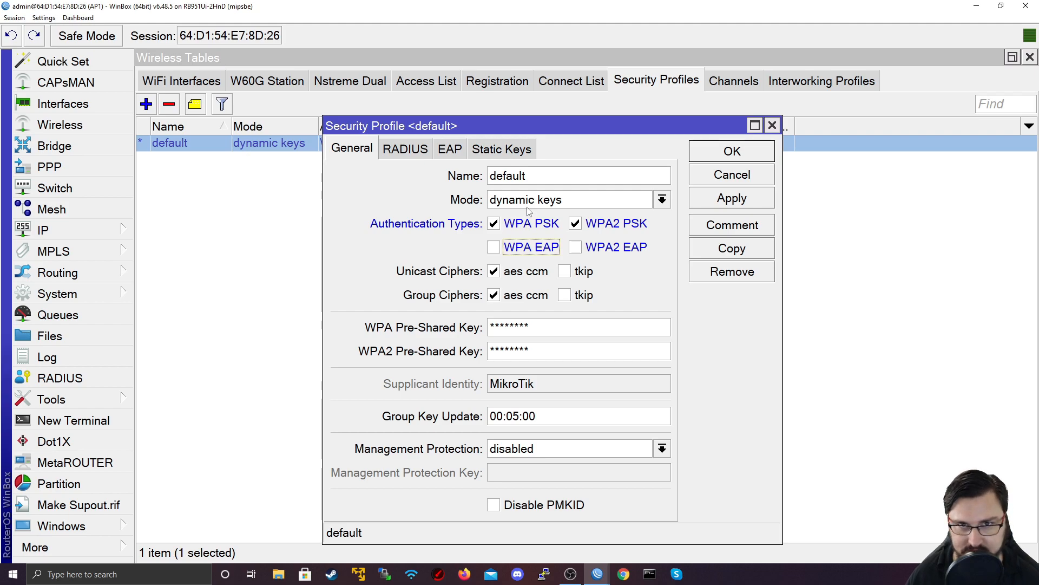
mouse_move(524, 219)
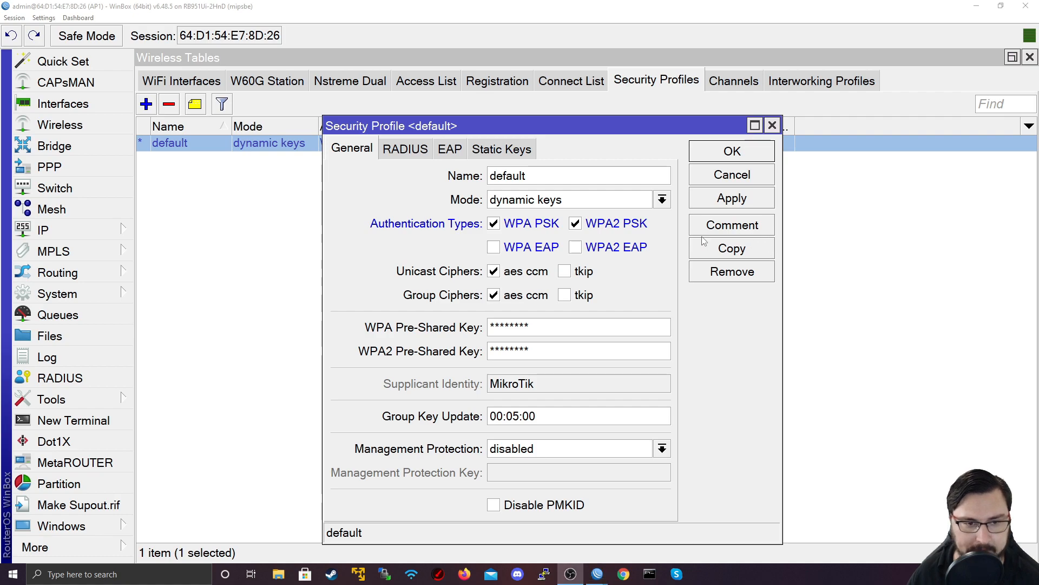
mouse_move(748, 212)
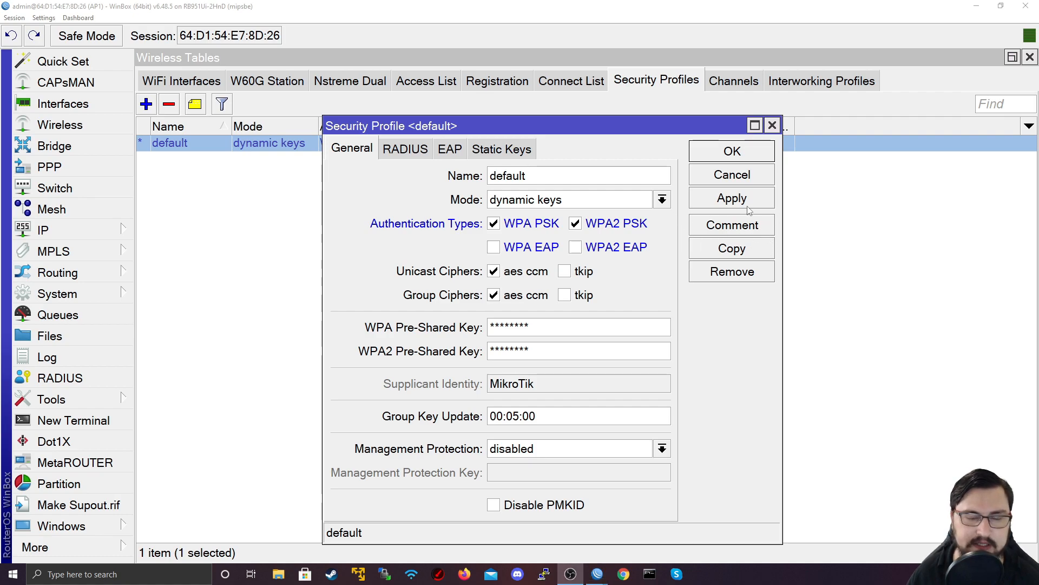
mouse_move(669, 221)
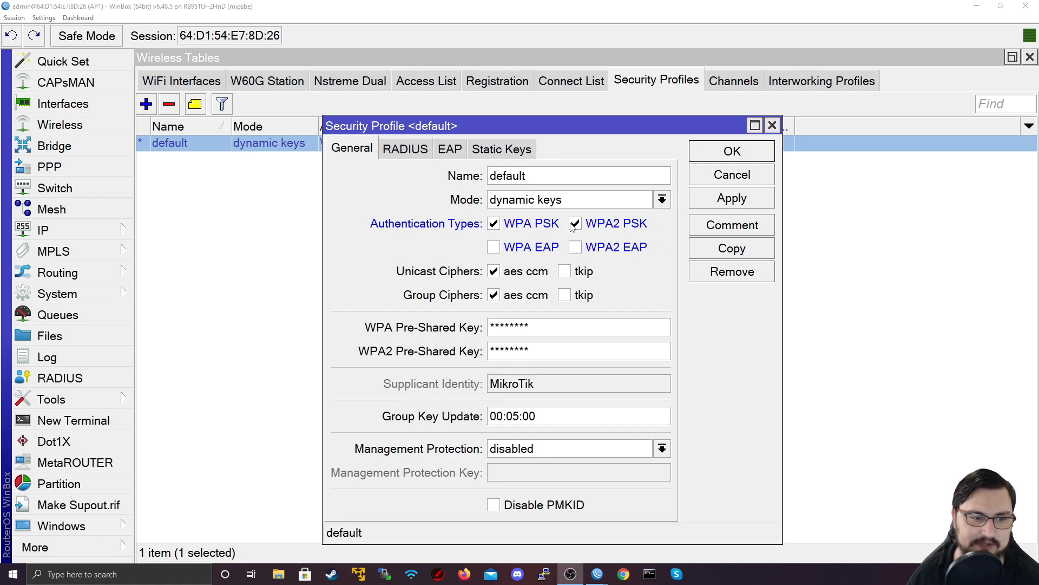
mouse_move(463, 327)
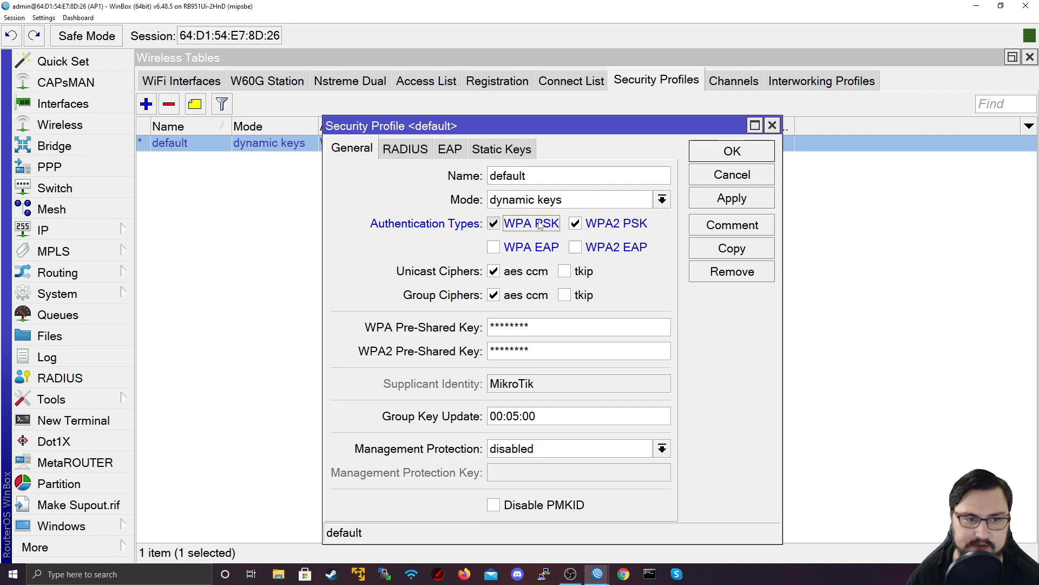
click(494, 223)
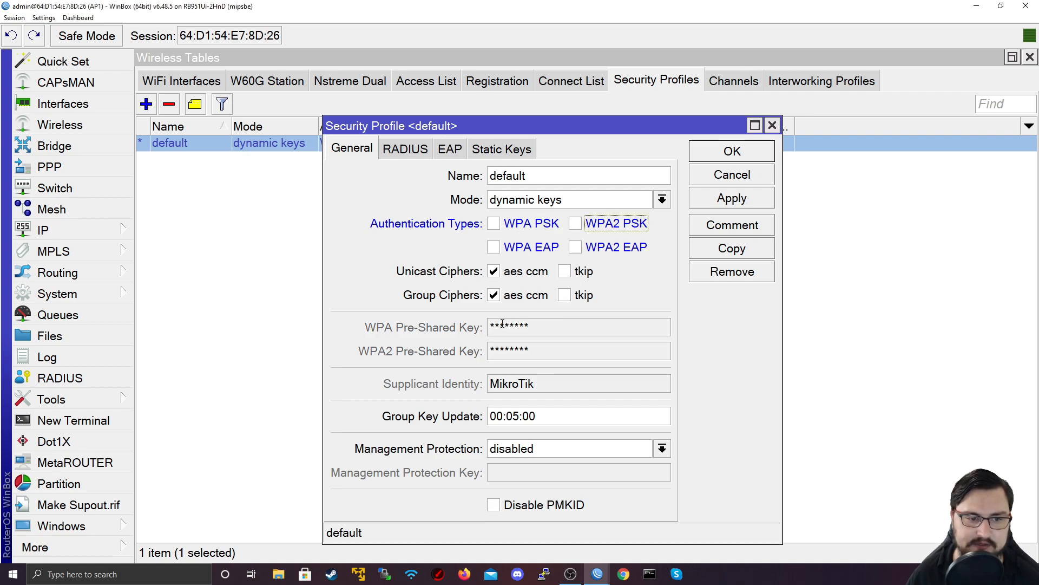
click(574, 223)
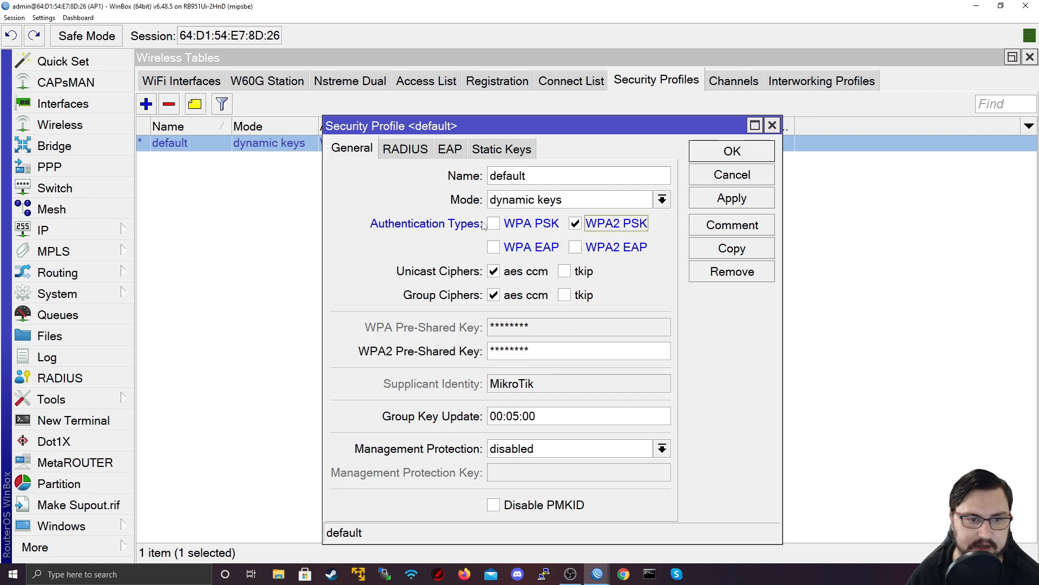
click(493, 223)
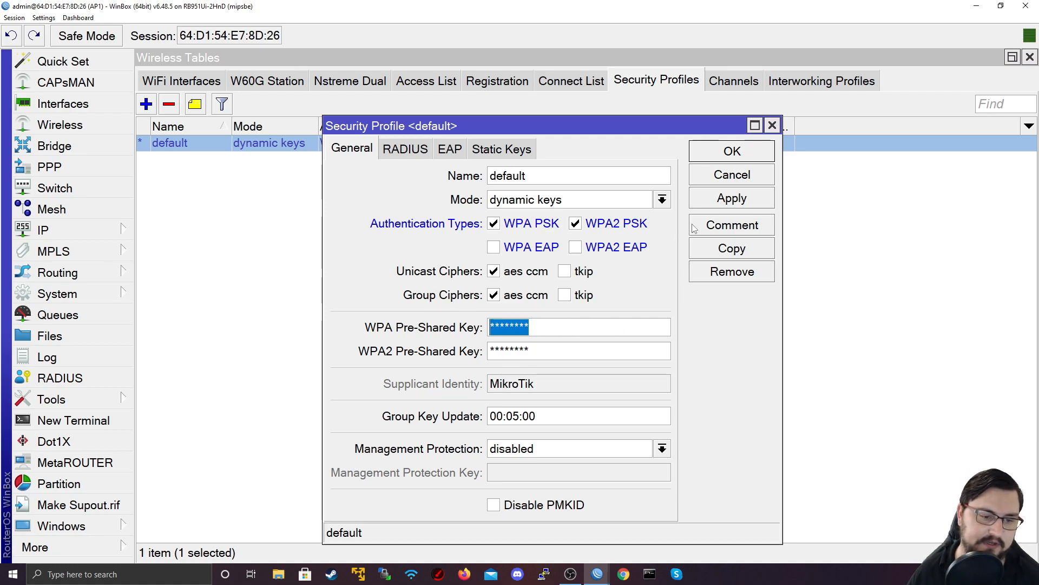
mouse_move(436, 268)
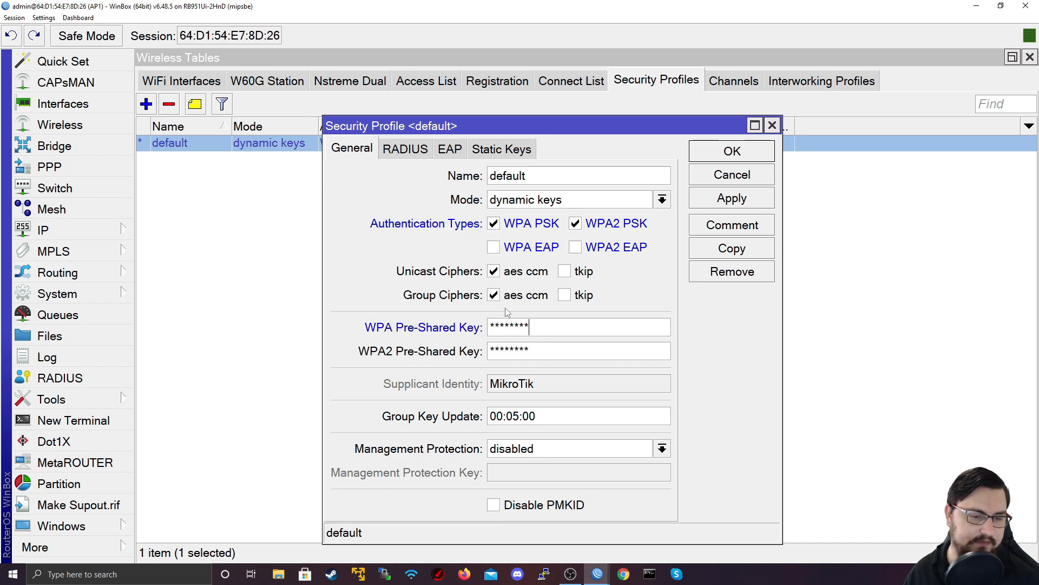
Step: Enter the WPA2 pre-shared key and apply the security profile changes
click(577, 351)
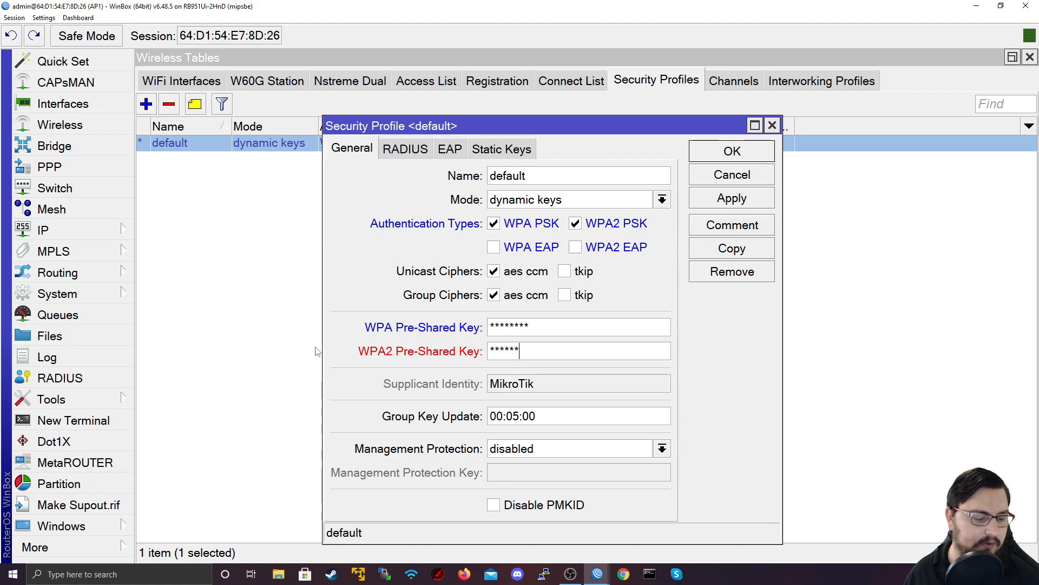
text(**)
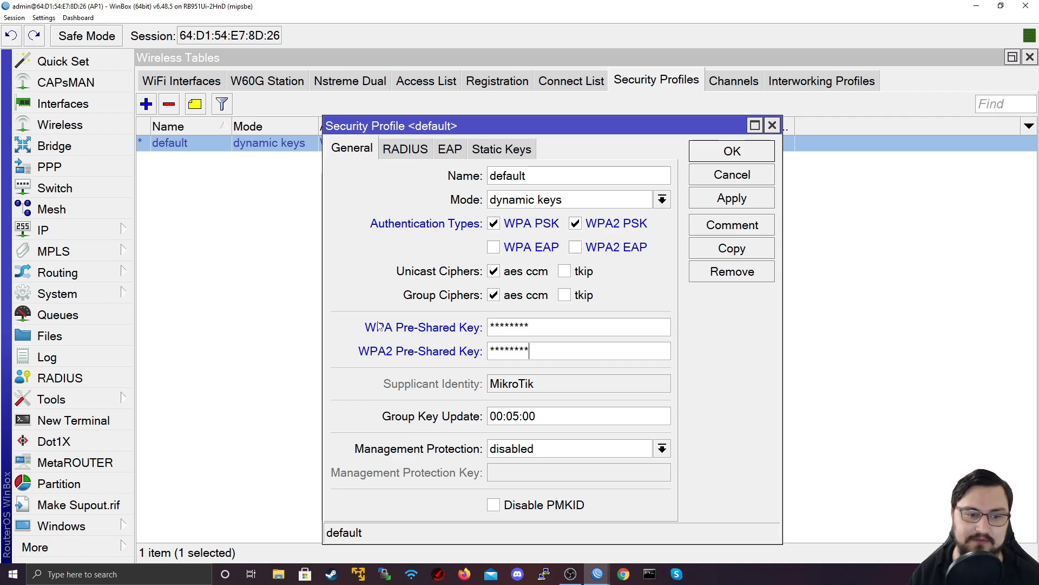
click(730, 150)
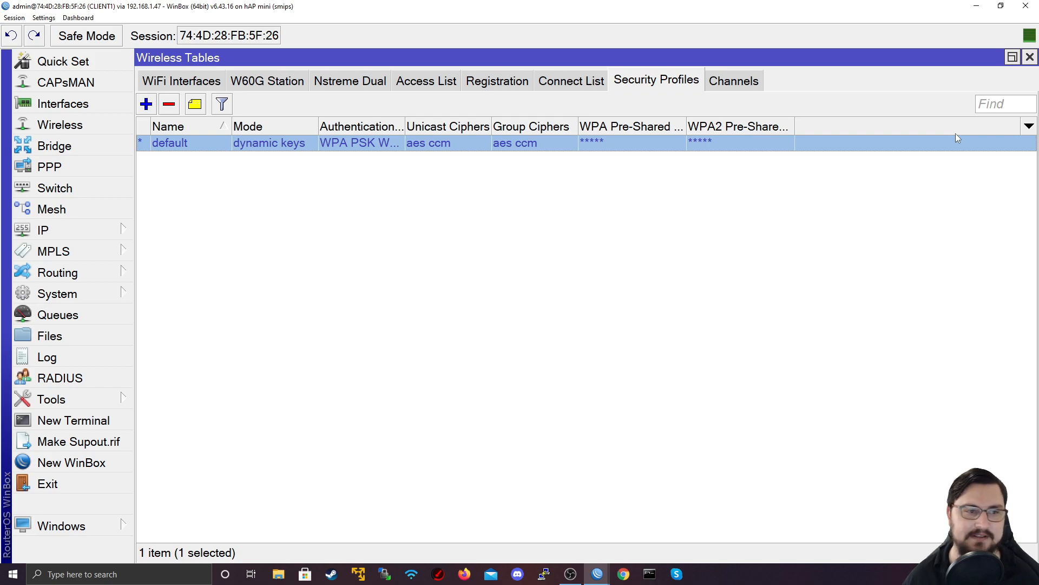
Step: Show wlan1's Wireless settings: station mode, SSID TNB-Wifi, default security profile
click(1029, 58)
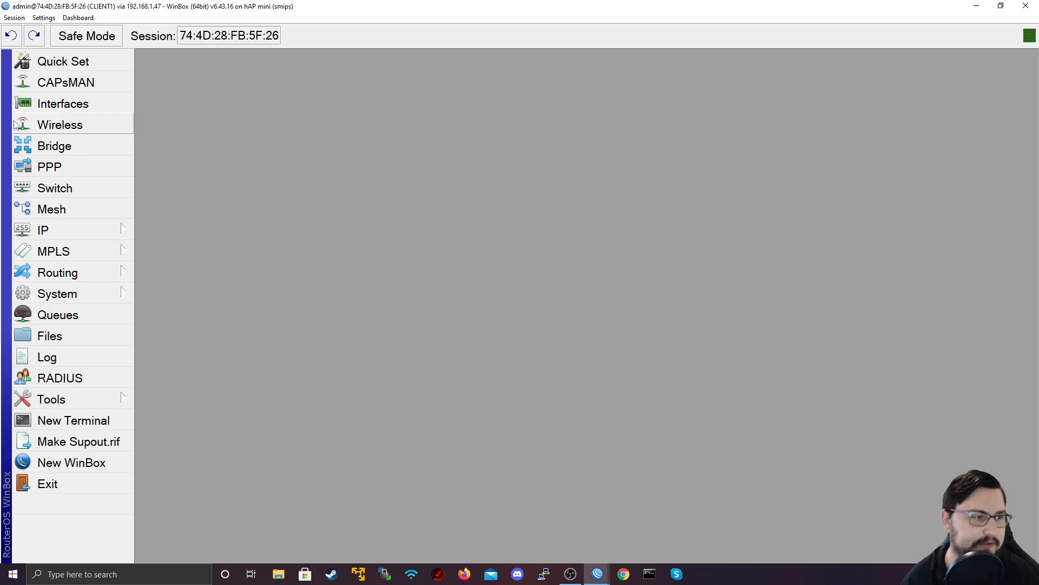
click(60, 125)
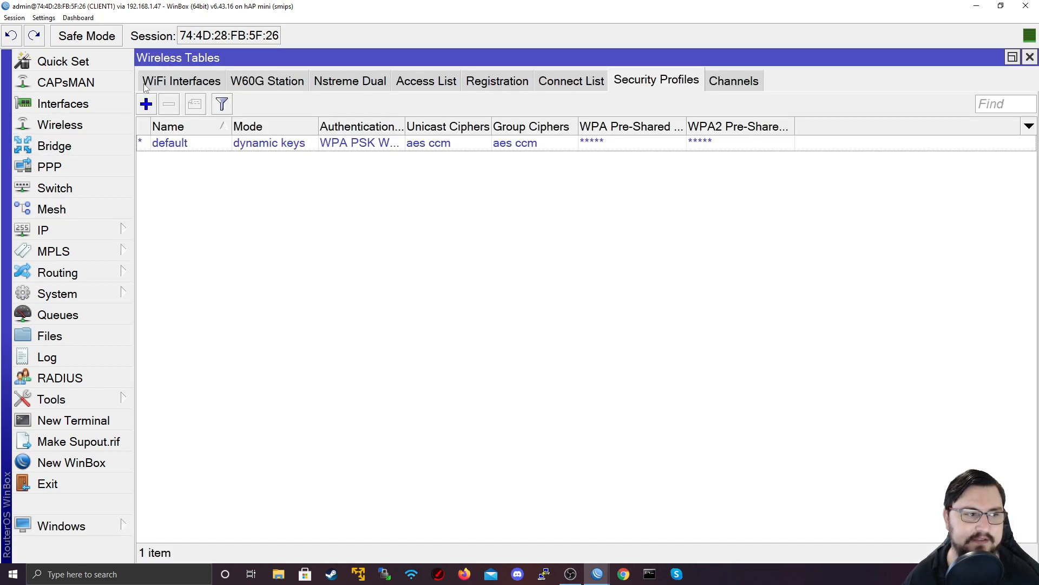
click(181, 81)
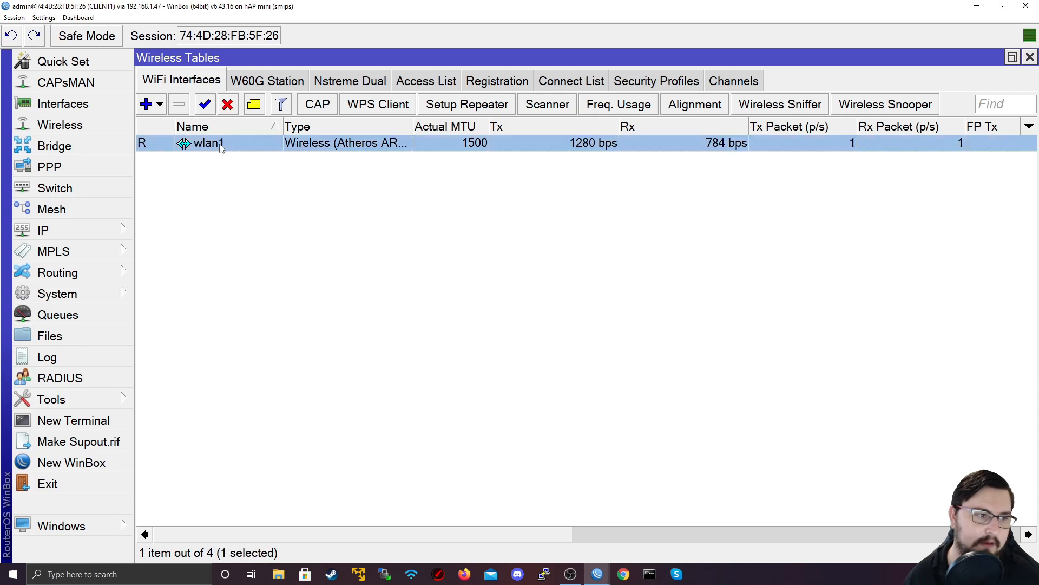
double_click(207, 143)
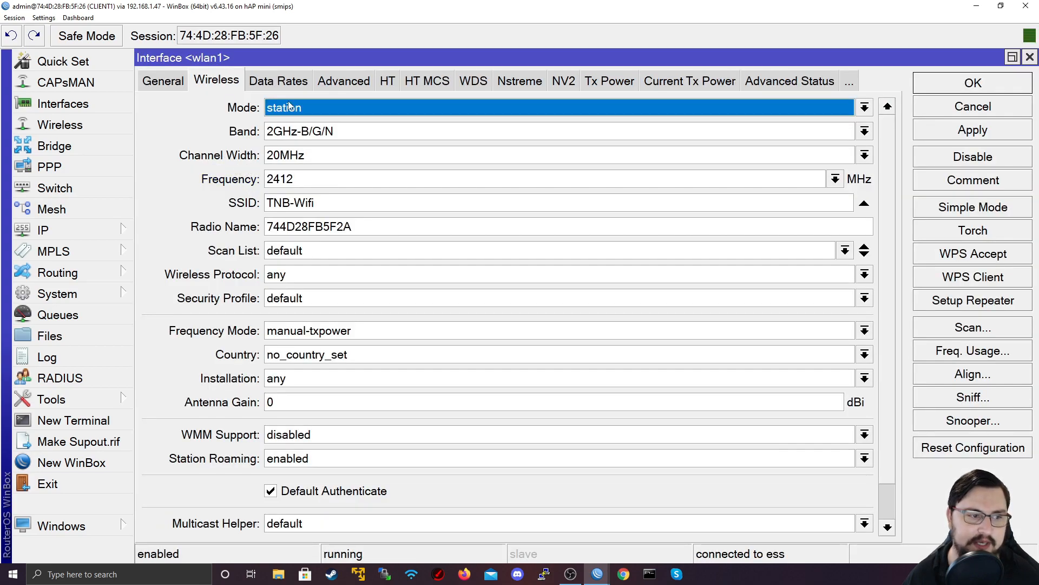
scroll(down, 3)
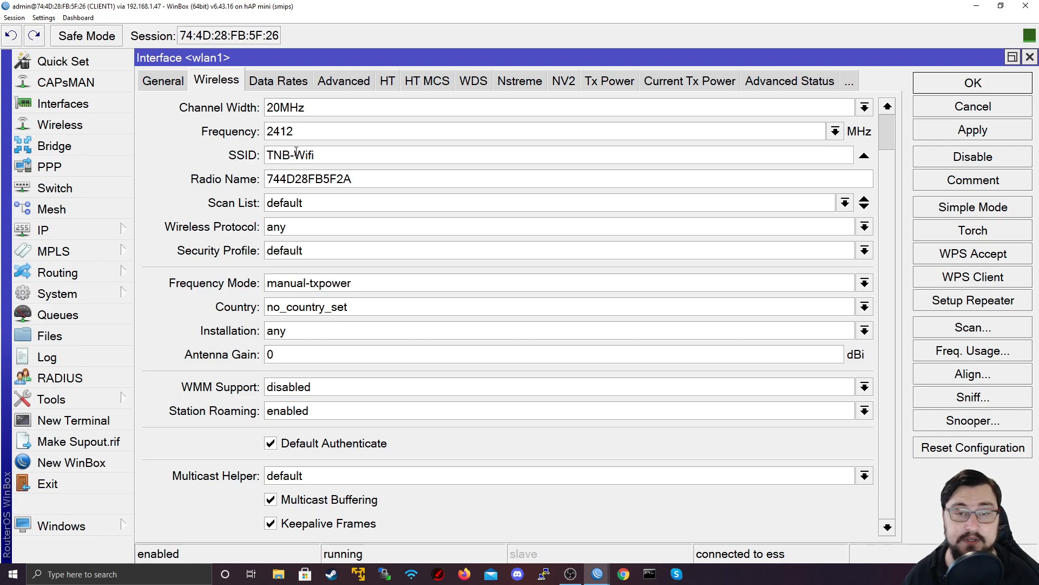
mouse_move(383, 299)
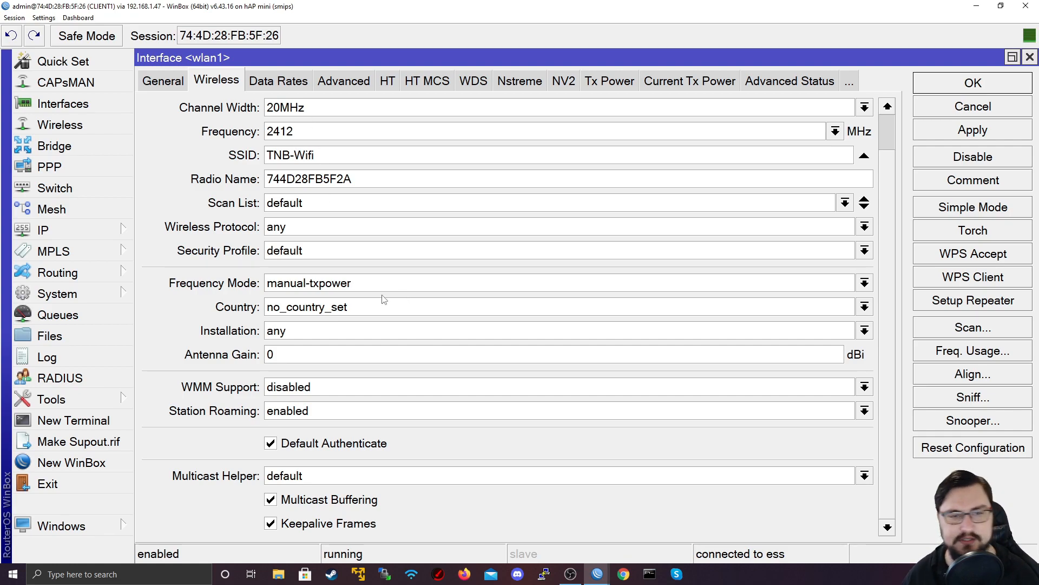
mouse_move(373, 311)
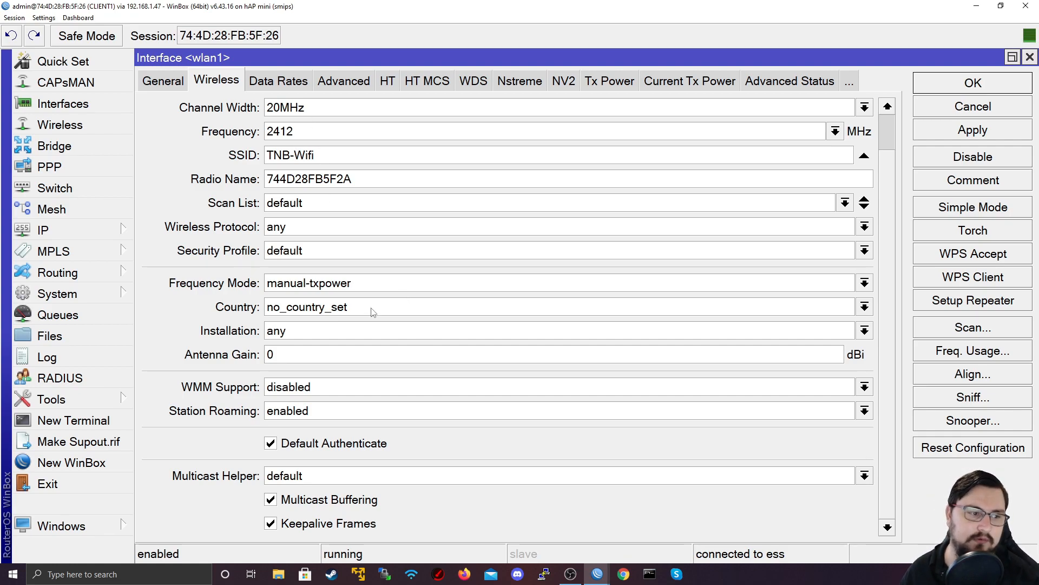
scroll(up, 3)
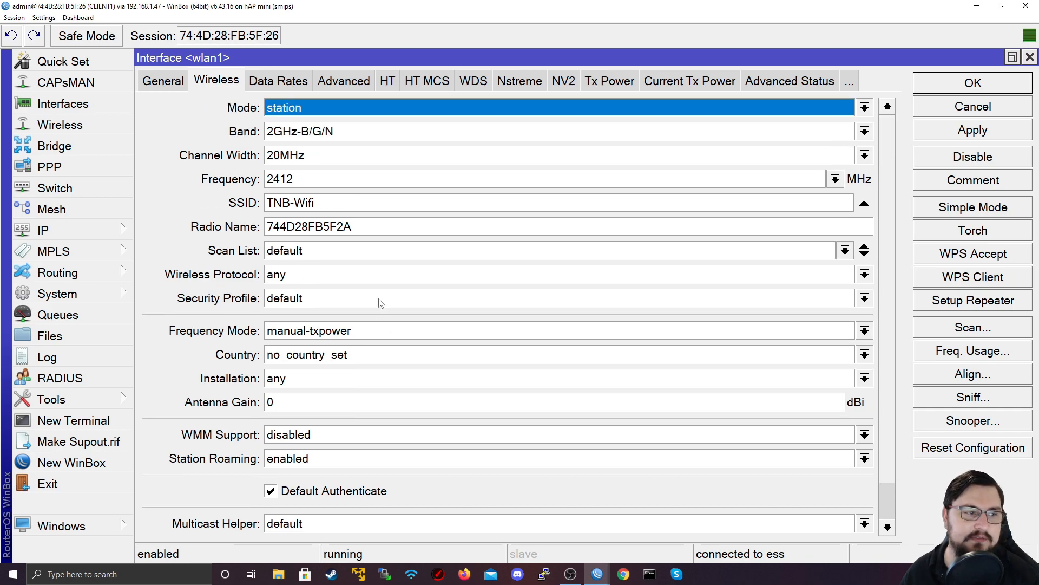
mouse_move(351, 258)
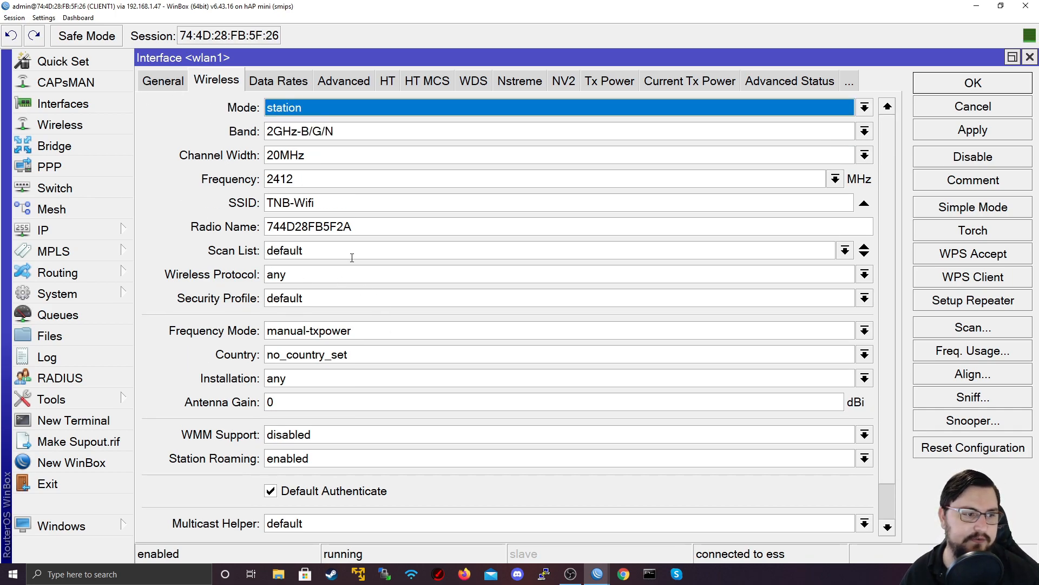
scroll(down, 3)
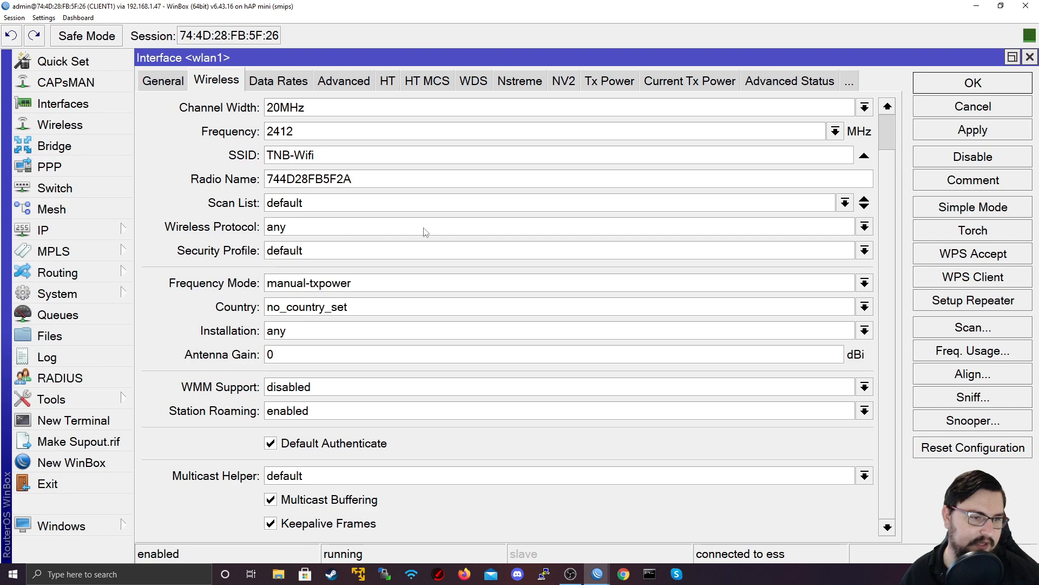
scroll(up, 3)
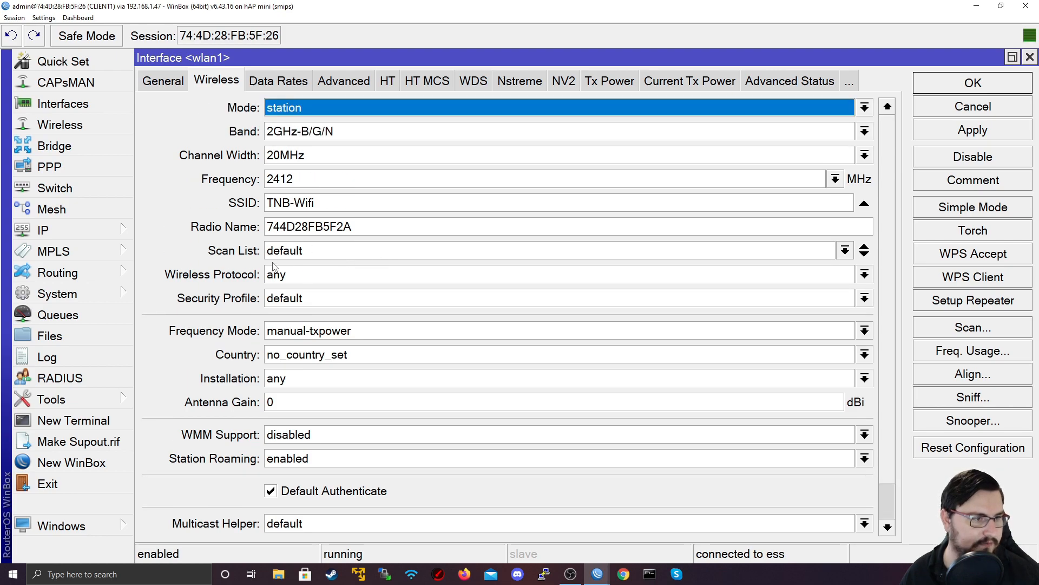
mouse_move(909, 18)
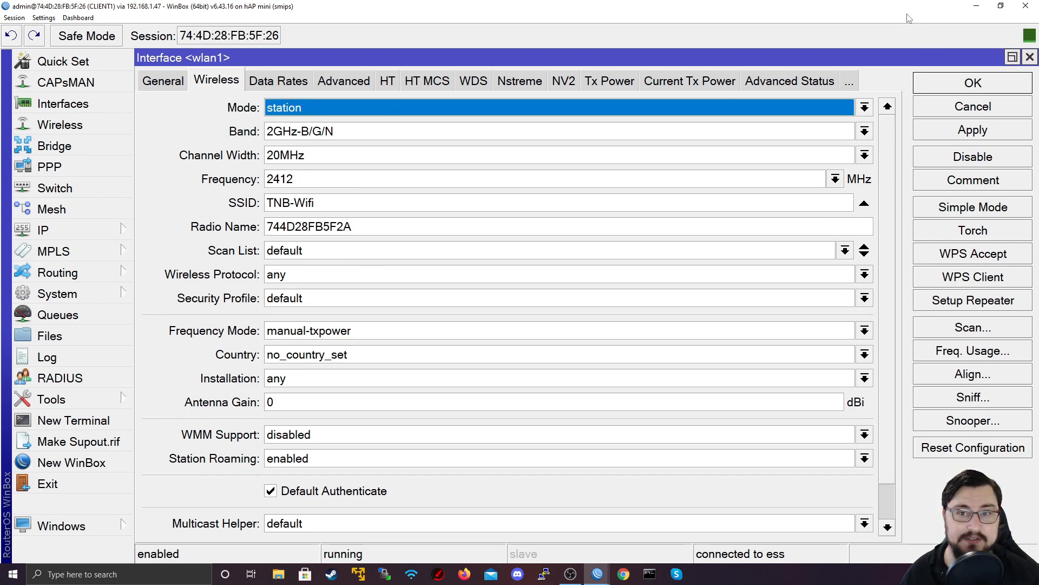
mouse_move(242, 25)
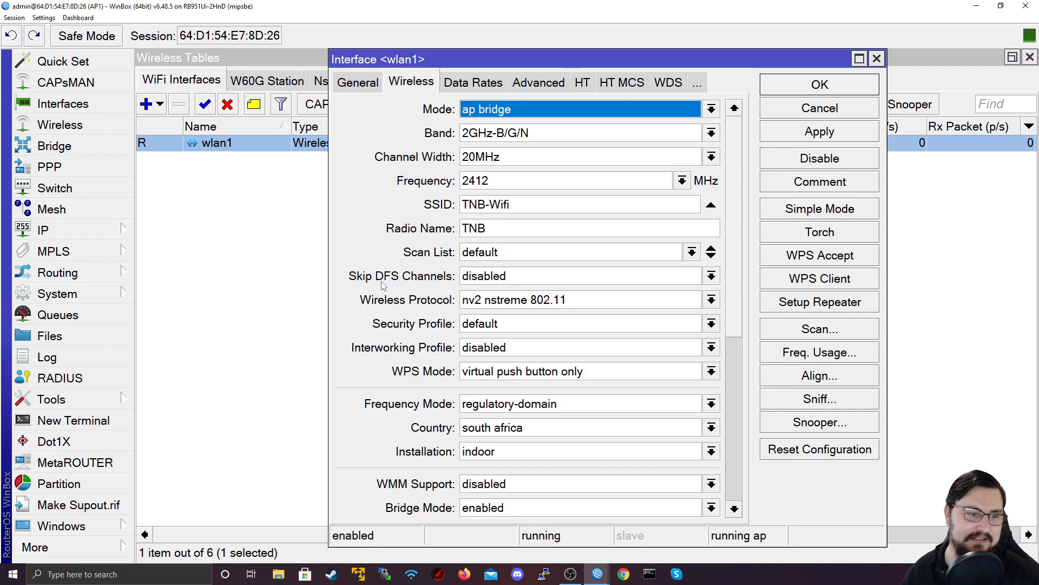
Step: Keep the access point's WPS mode at virtual push button only and apply it
scroll(down, 3)
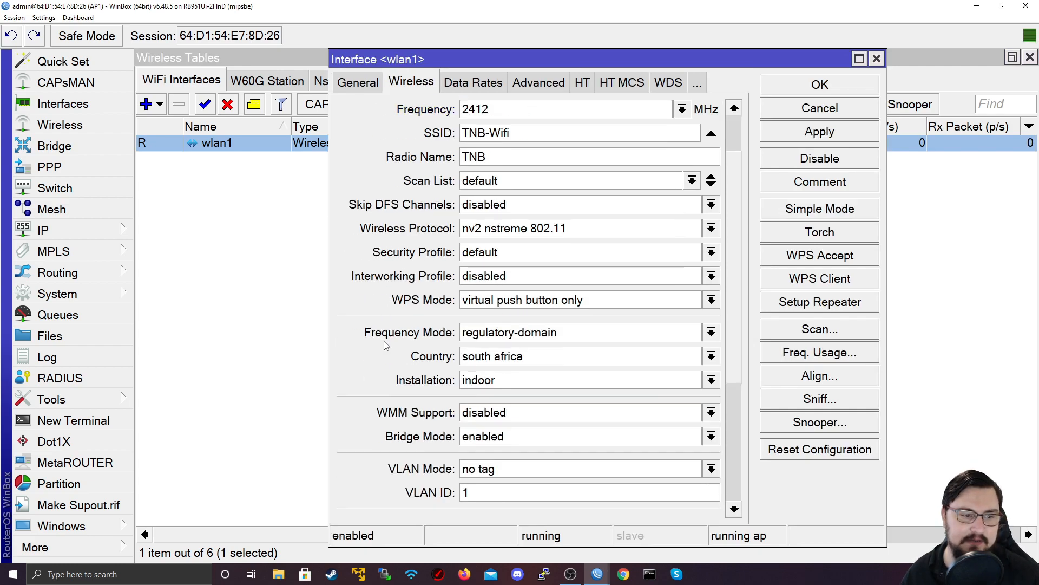
click(711, 300)
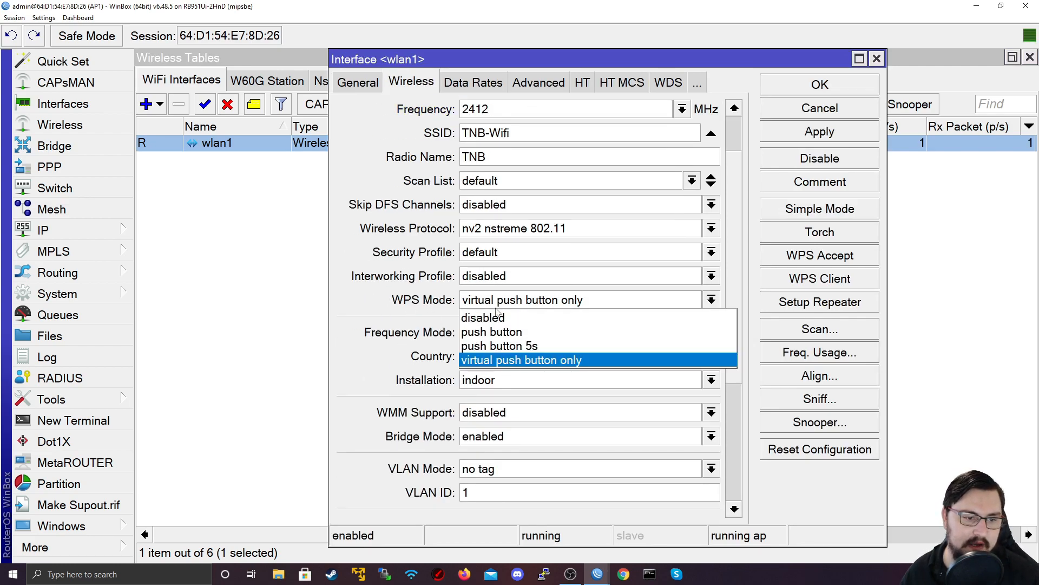
mouse_move(492, 332)
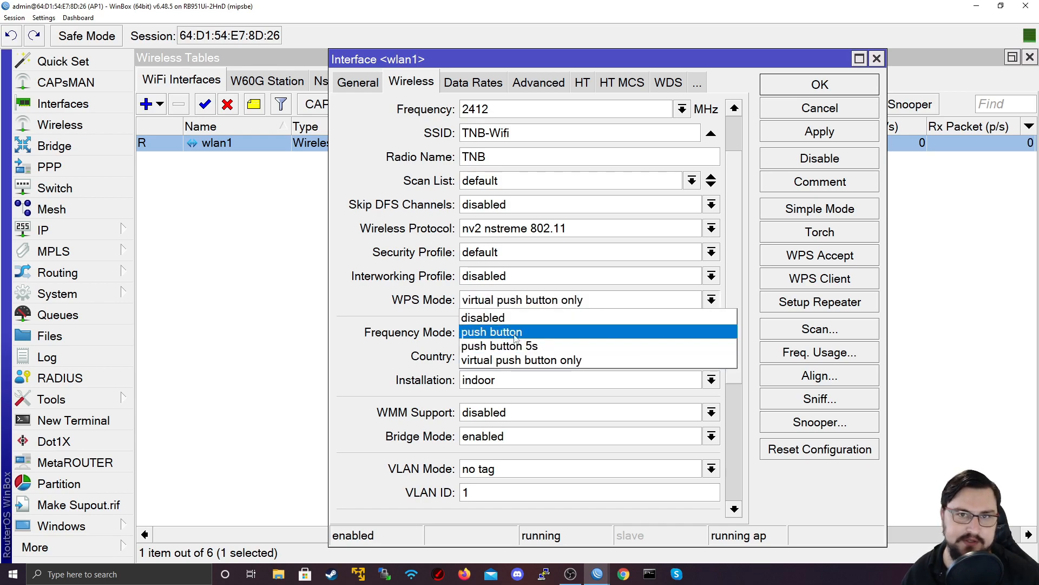
mouse_move(566, 336)
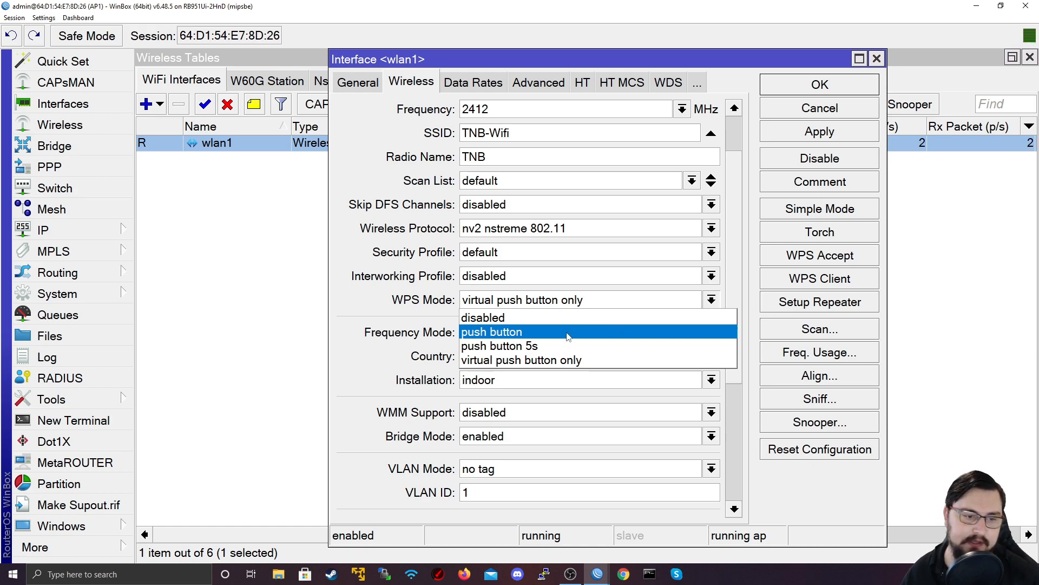
mouse_move(560, 339)
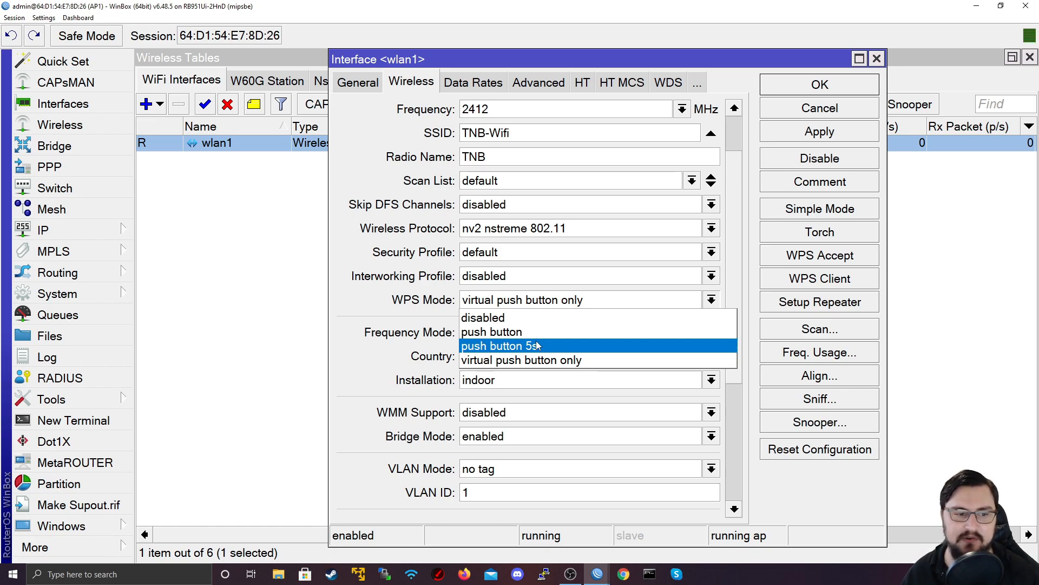
mouse_move(521, 360)
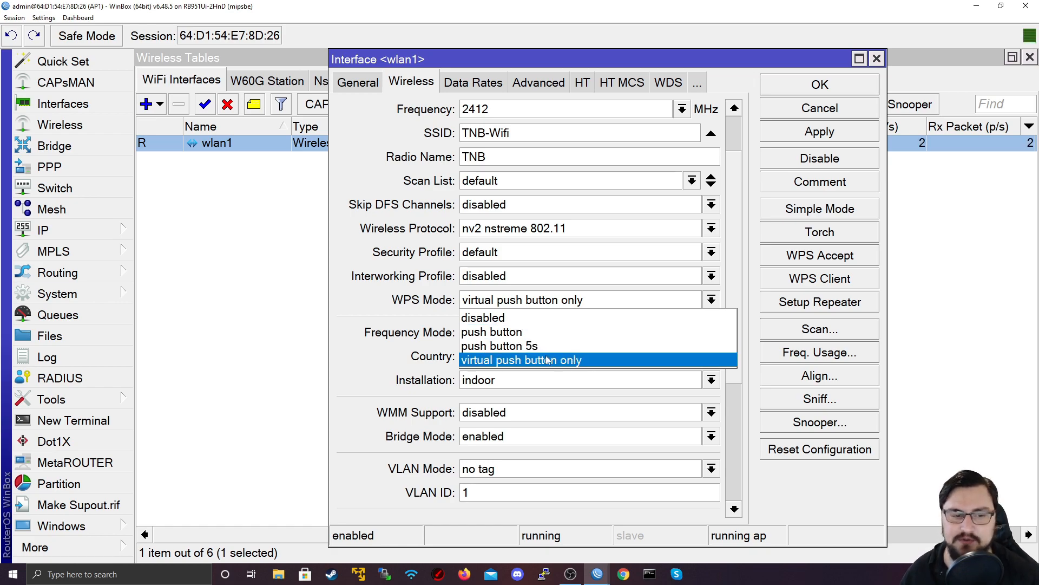
click(520, 360)
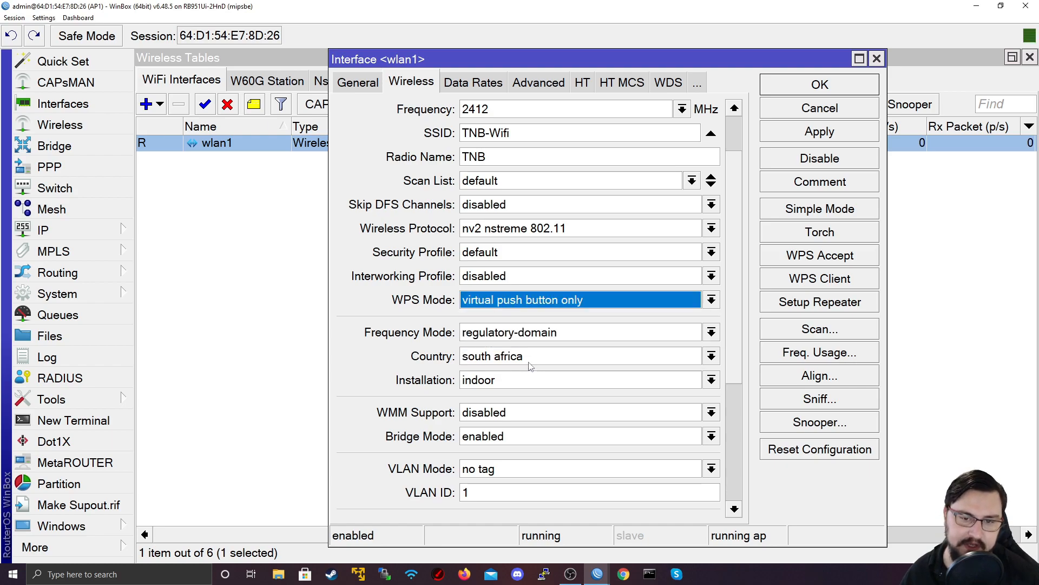
mouse_move(814, 266)
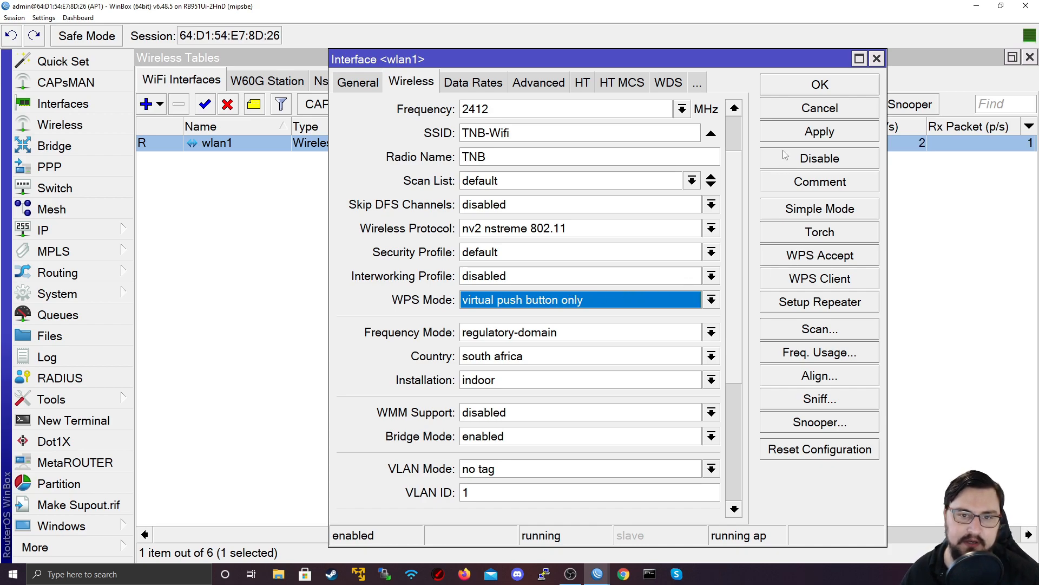
click(818, 131)
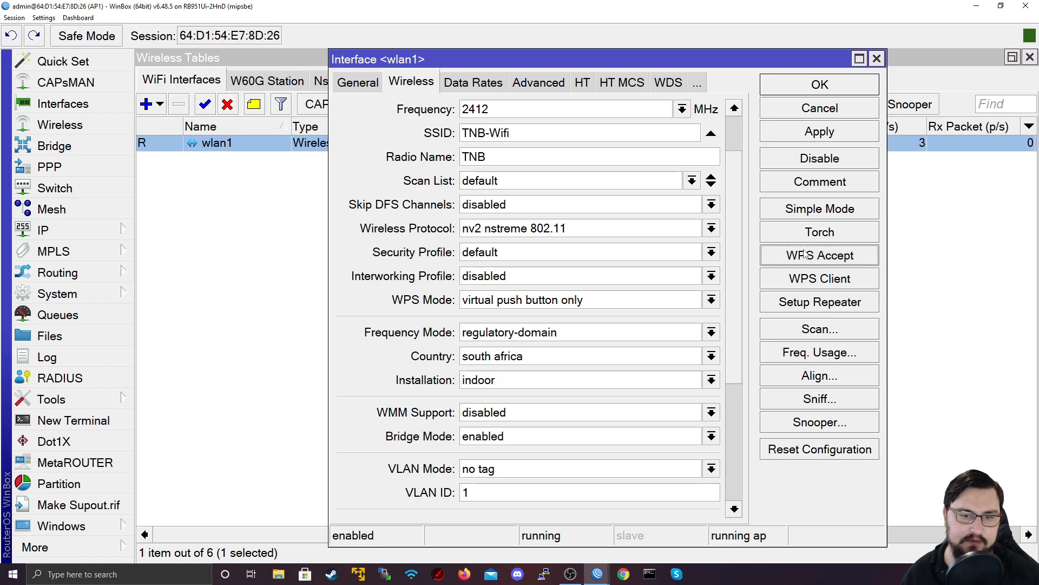
mouse_move(805, 281)
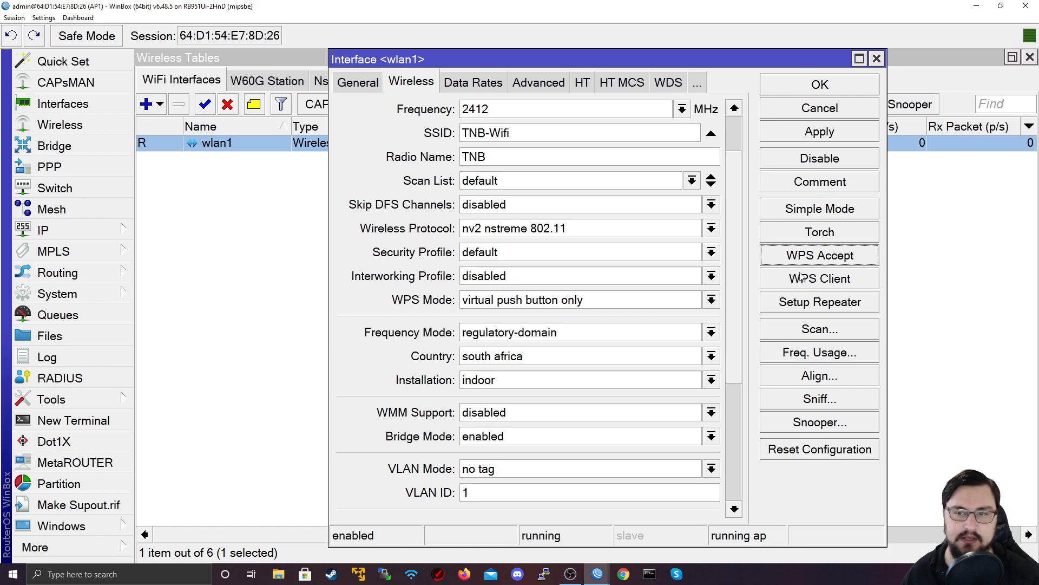
mouse_move(641, 239)
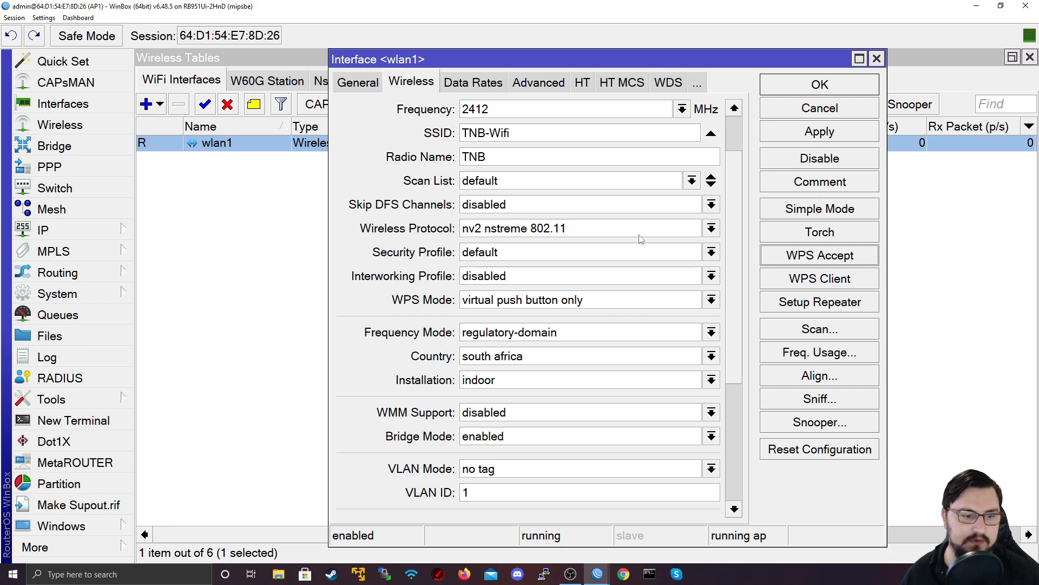
mouse_move(649, 246)
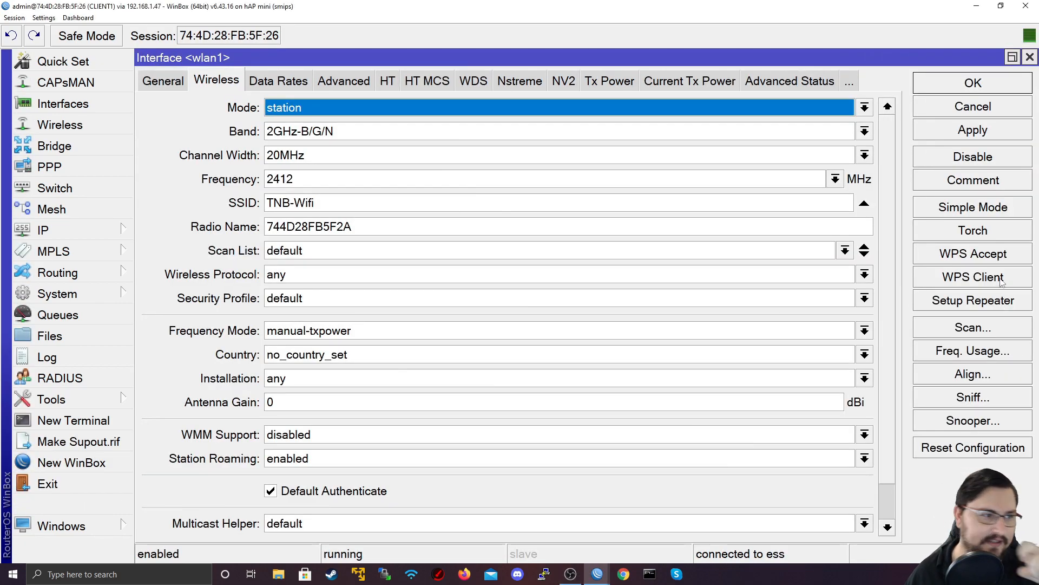
mouse_move(950, 110)
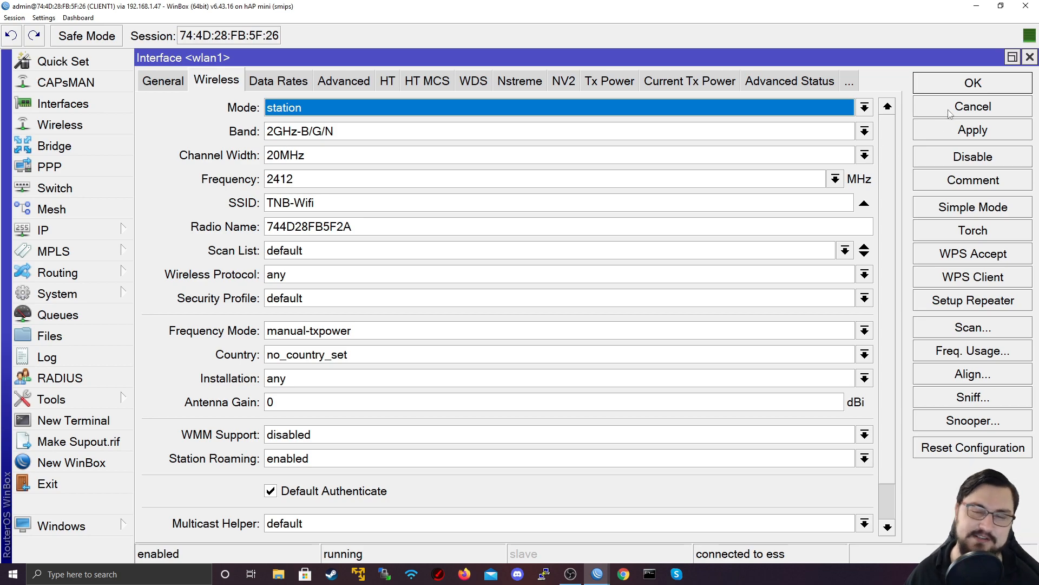
mouse_move(972, 106)
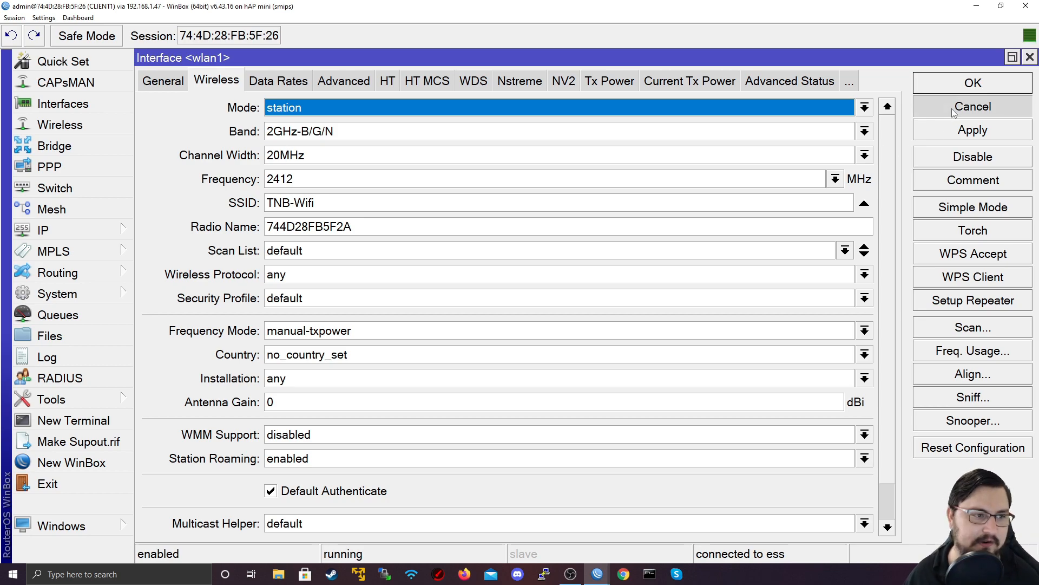
Step: Reopen the client's wlan1 dialog and launch its WPS Client for wlan1
click(972, 106)
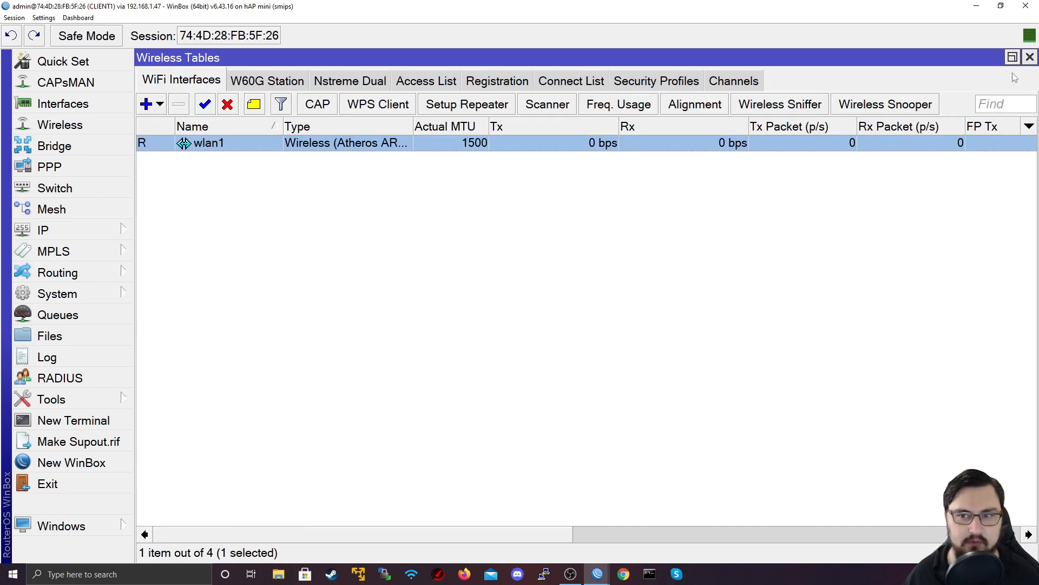
mouse_move(899, 61)
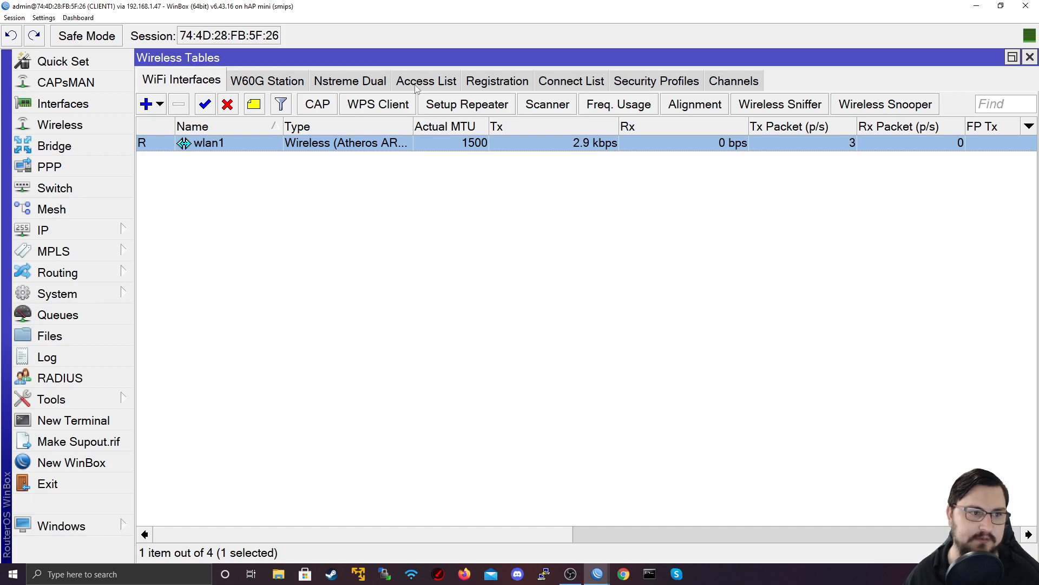
click(376, 104)
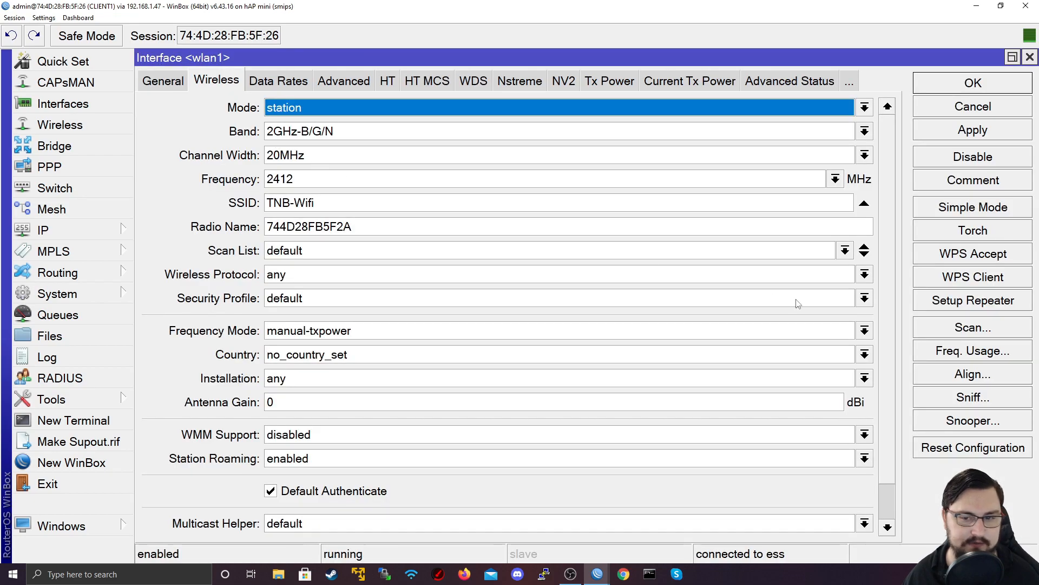
mouse_move(967, 287)
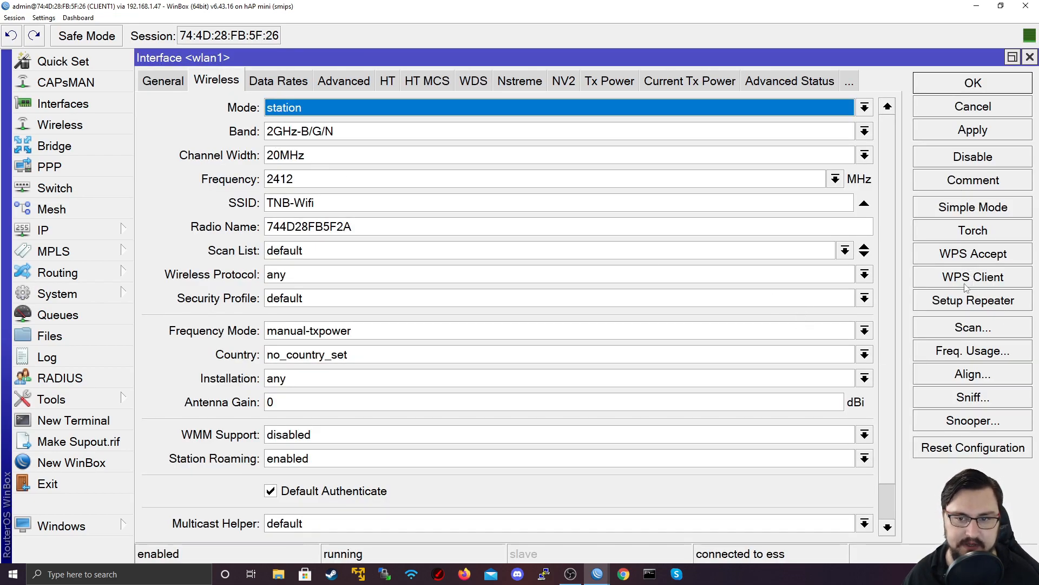
click(972, 277)
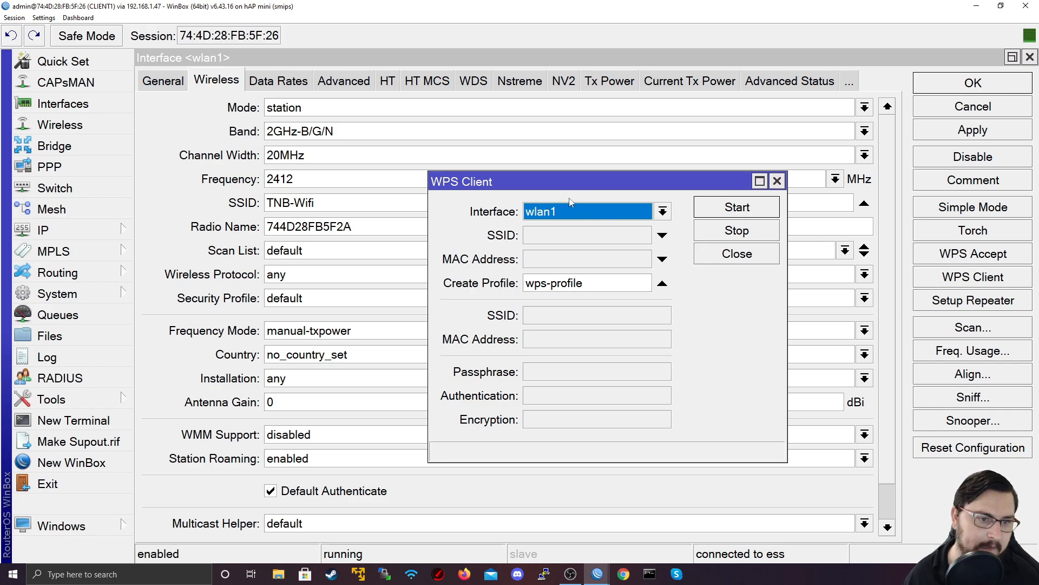
mouse_move(574, 218)
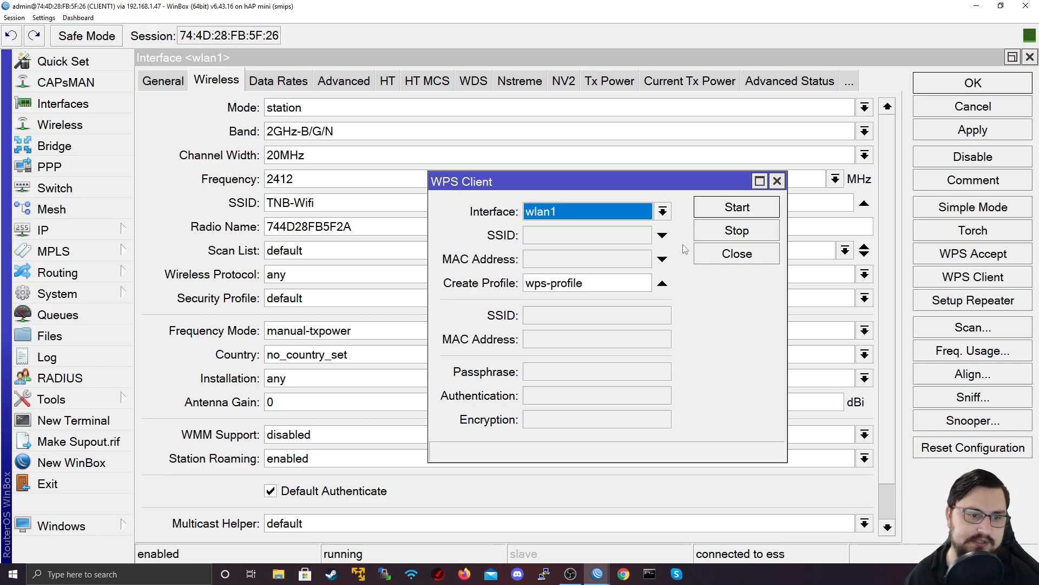
mouse_move(494, 277)
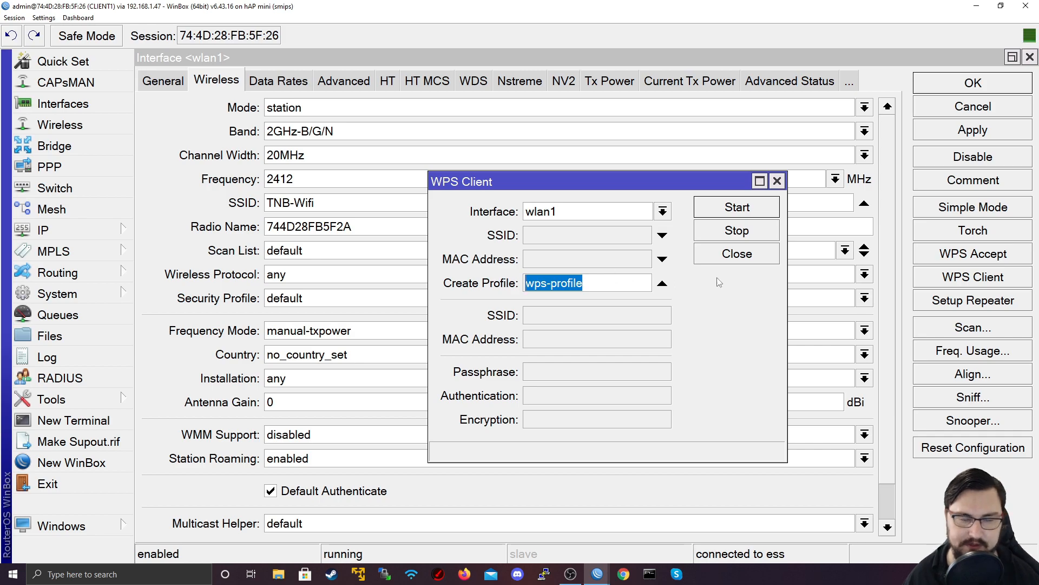
mouse_move(549, 209)
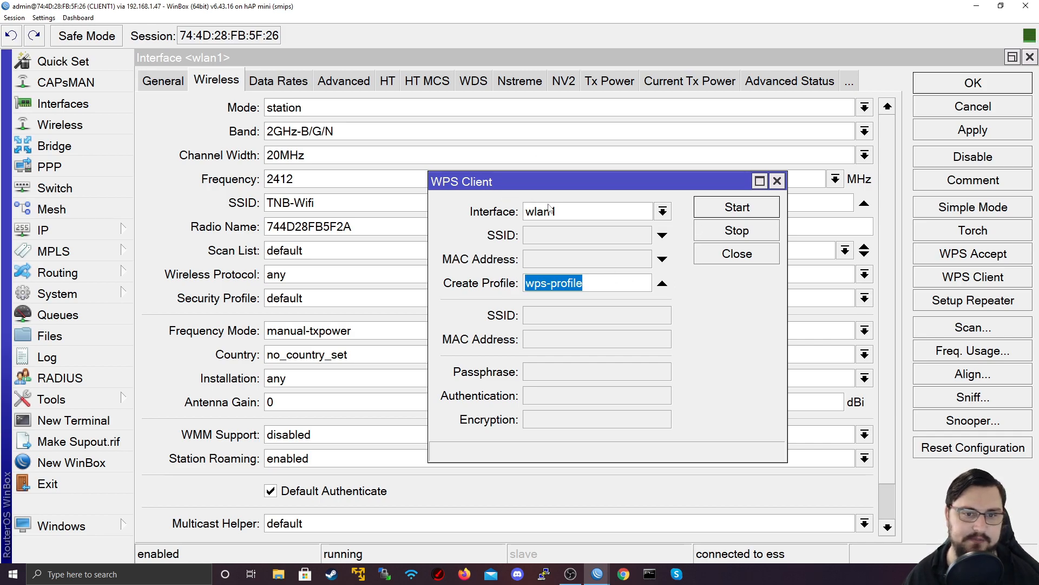
click(737, 206)
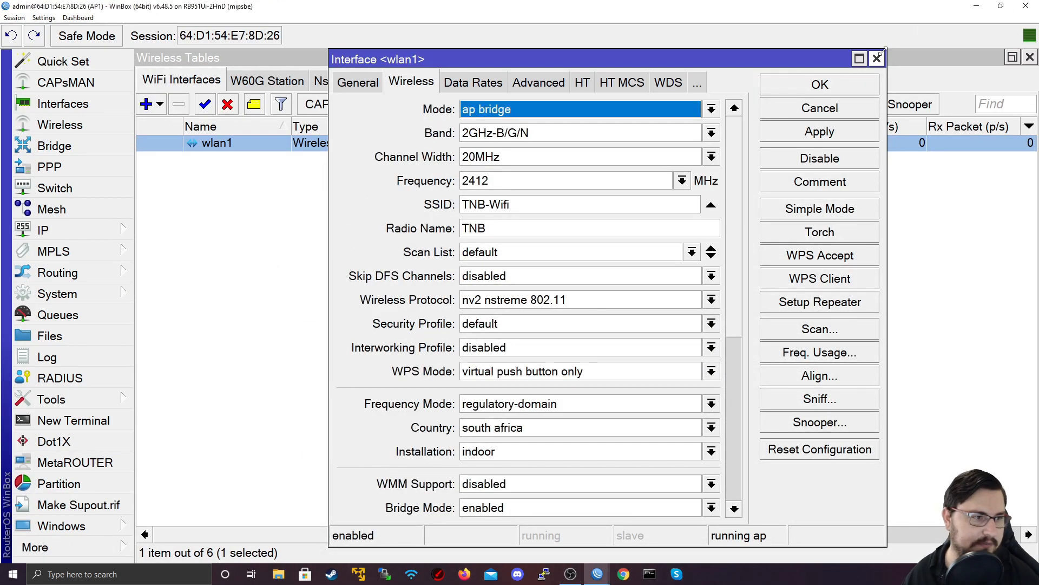
Step: In an AP terminal enter wps-mode=push-button-virtual-only and 'interface wireless wps-push-button 0'
scroll(down, 3)
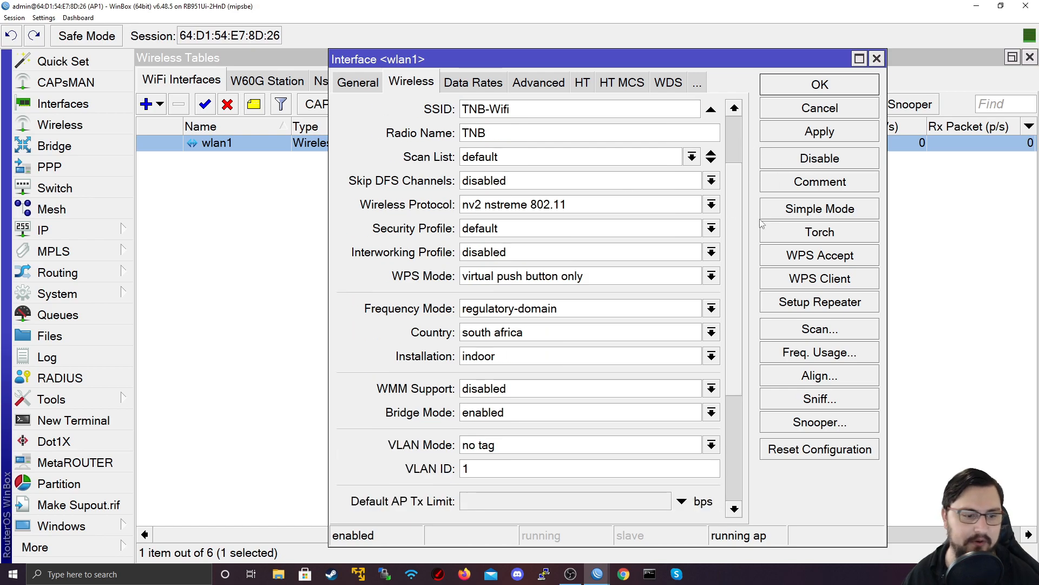
scroll(up, 3)
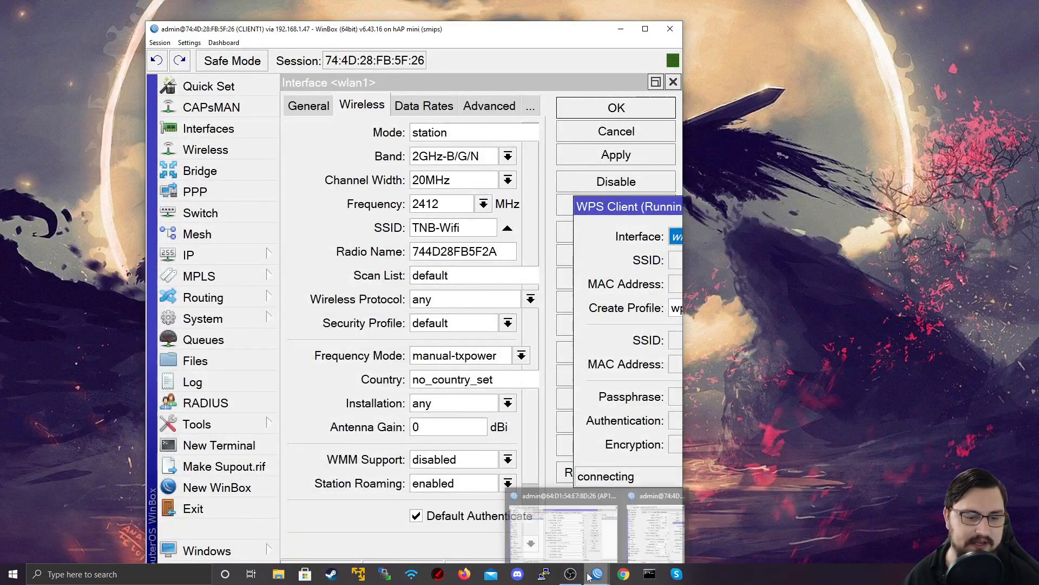
click(562, 531)
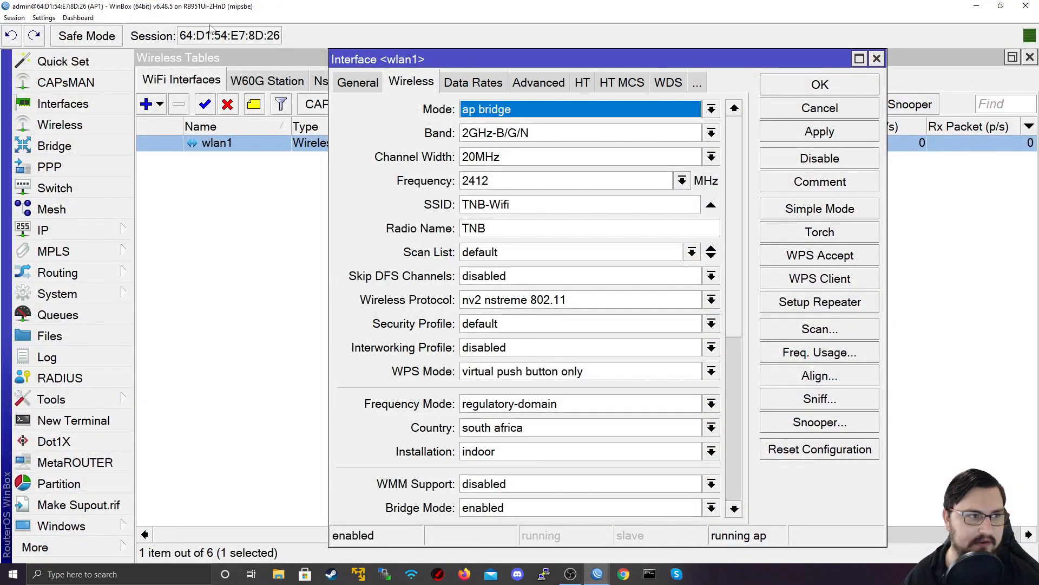
click(73, 420)
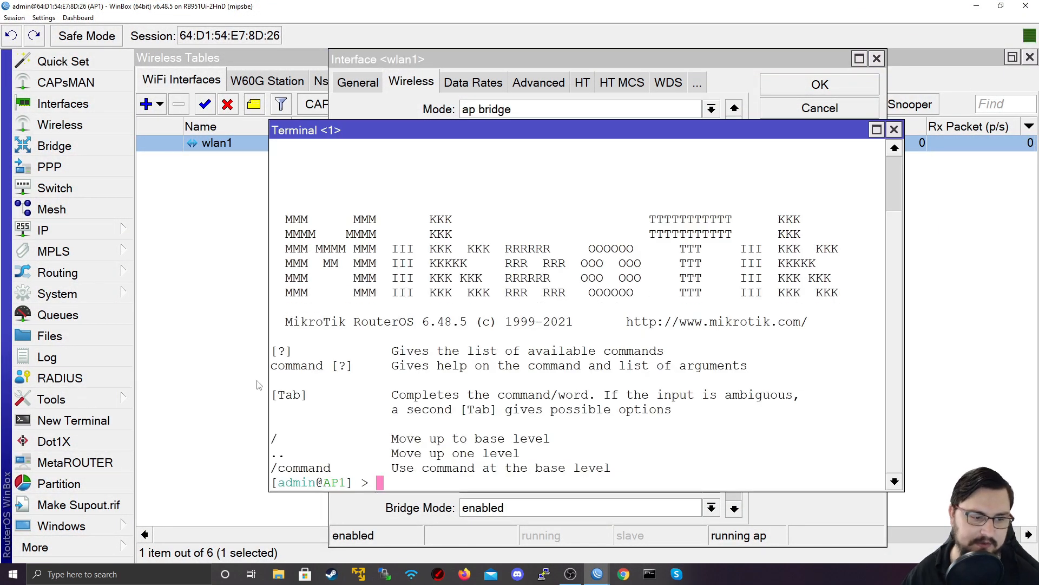
text(interface wireless set wps-mode=push-button-virtual-only)
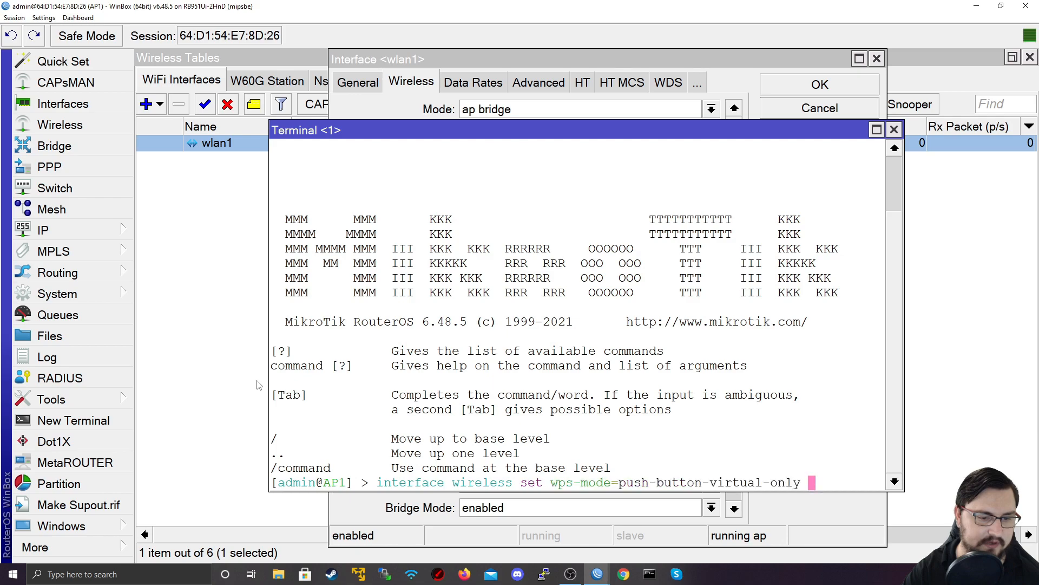
text(interface wireless wps-push-button 0)
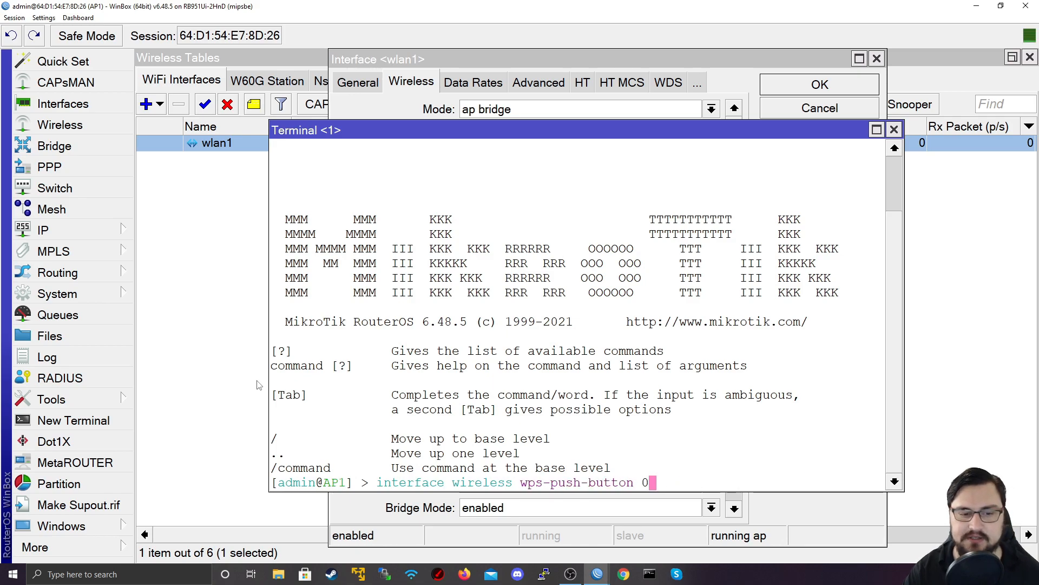